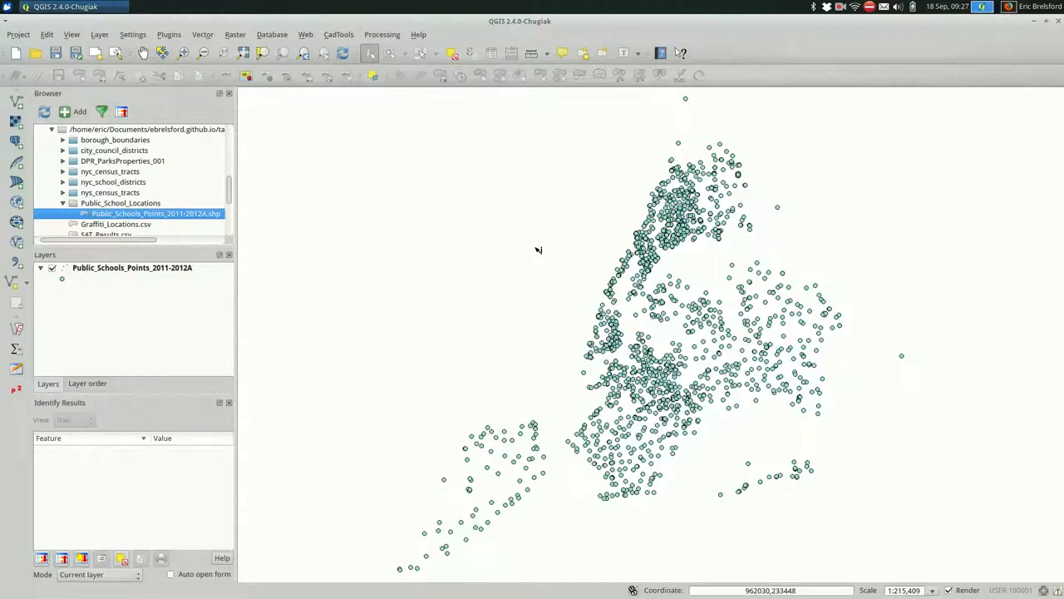
{"action": "mouse_move", "coordinate": [139, 253]}
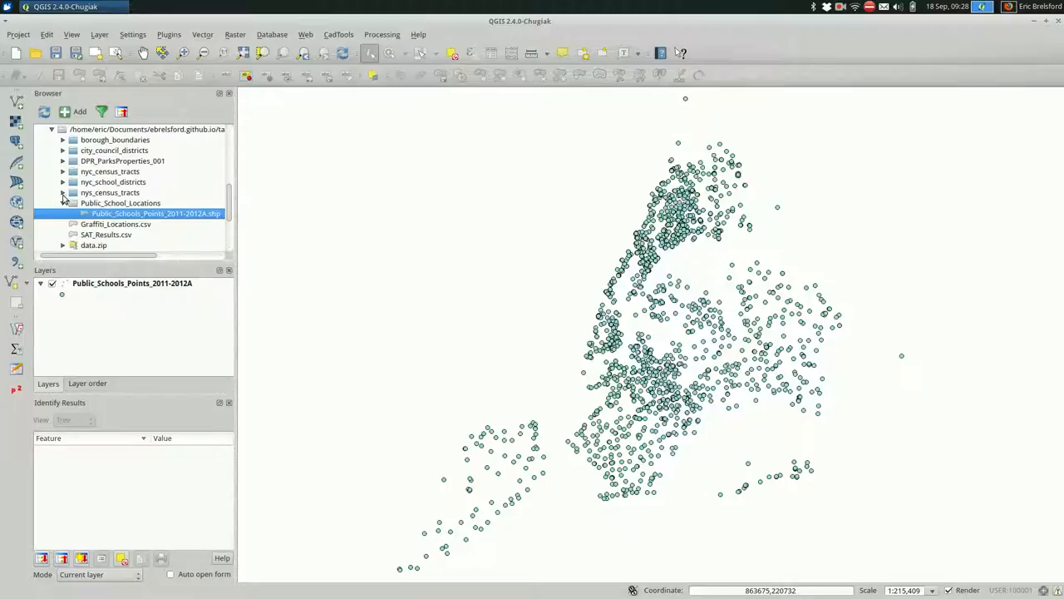
- Add nycc.shp from the city_council_districts folder as a polygon layer beneath the school points
{"action": "left_click", "coordinate": [63, 203]}
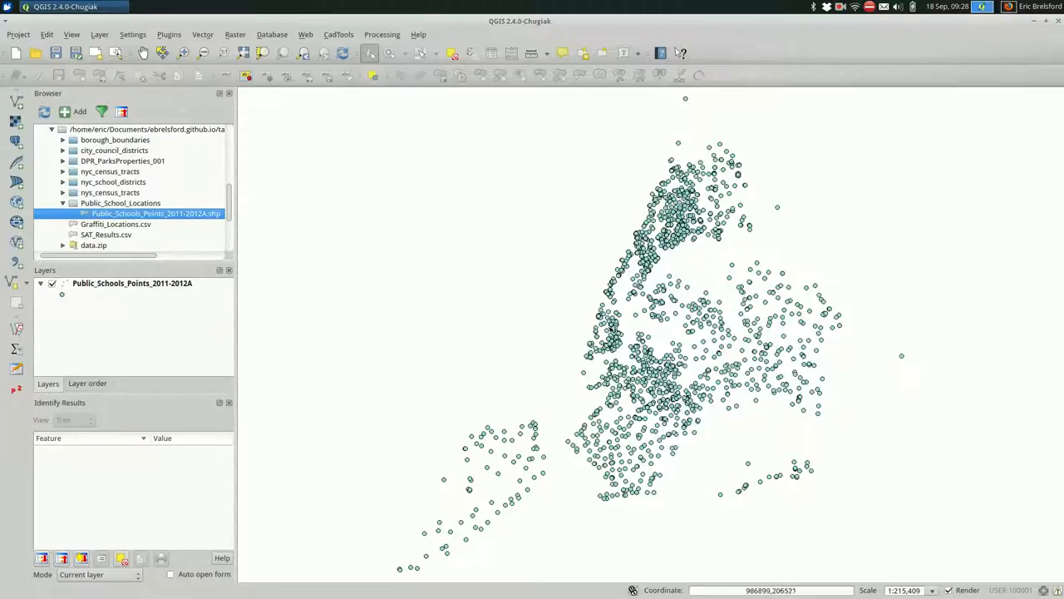
{"action": "scroll", "scroll_direction": "up", "scroll_amount": 3}
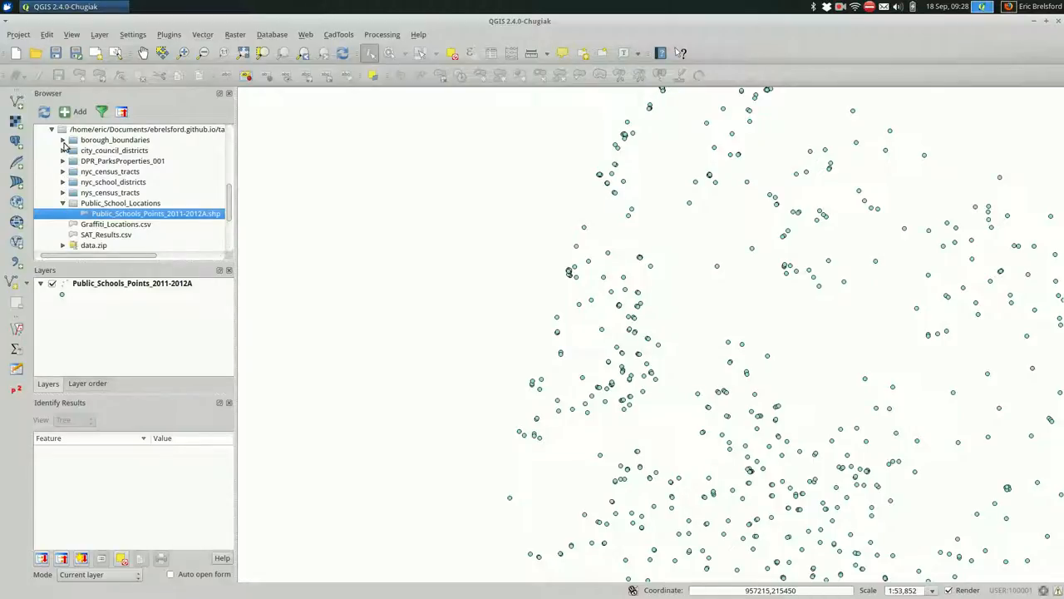
{"action": "left_click", "coordinate": [63, 150]}
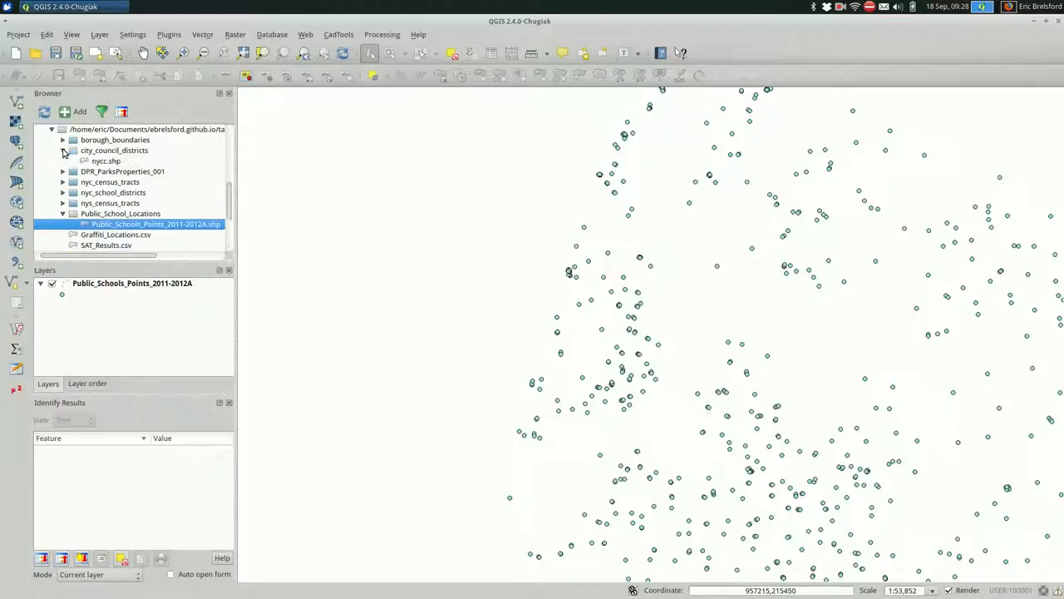
{"action": "left_click", "coordinate": [107, 159]}
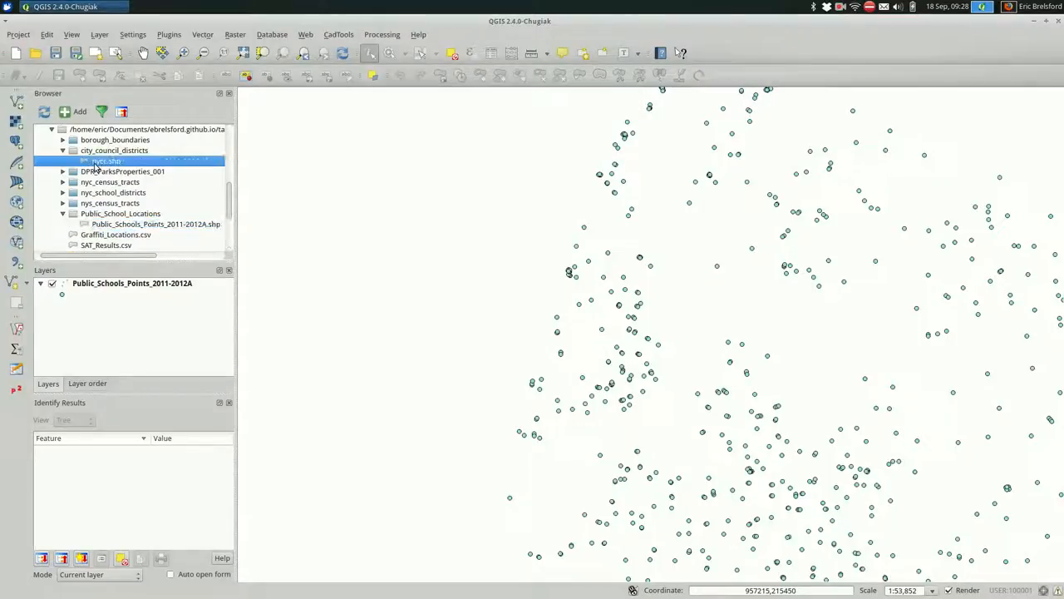
{"action": "double_click", "coordinate": [105, 159]}
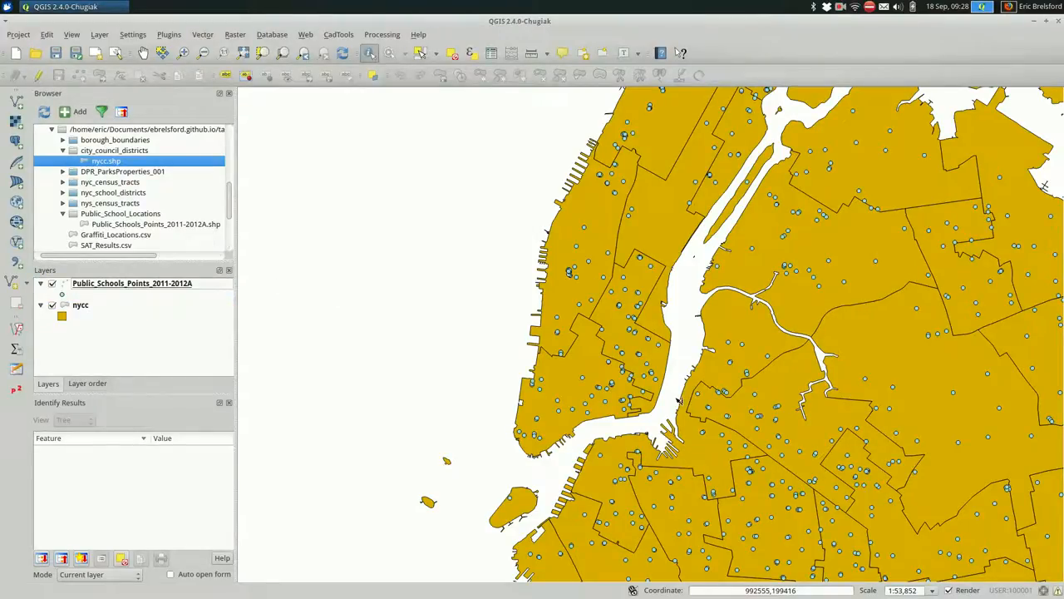
{"action": "mouse_move", "coordinate": [316, 206]}
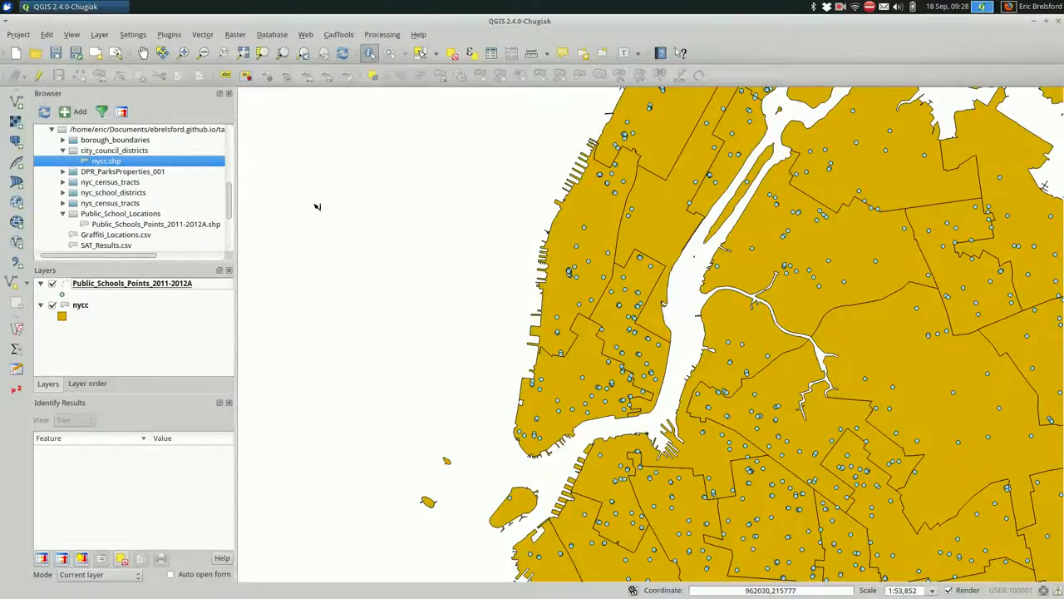
{"action": "left_click", "coordinate": [131, 282]}
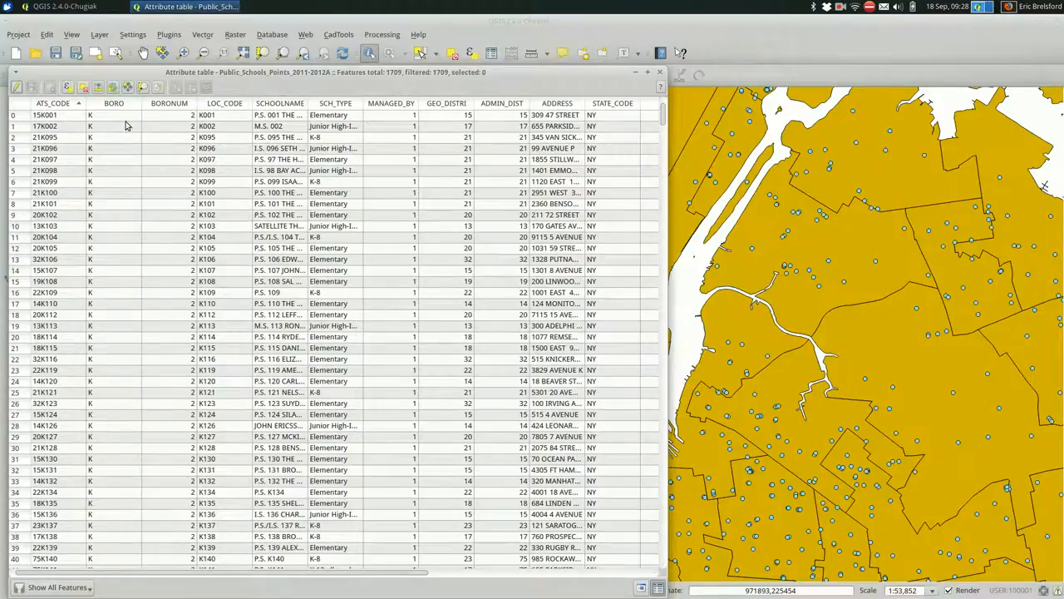
{"action": "mouse_move", "coordinate": [346, 140]}
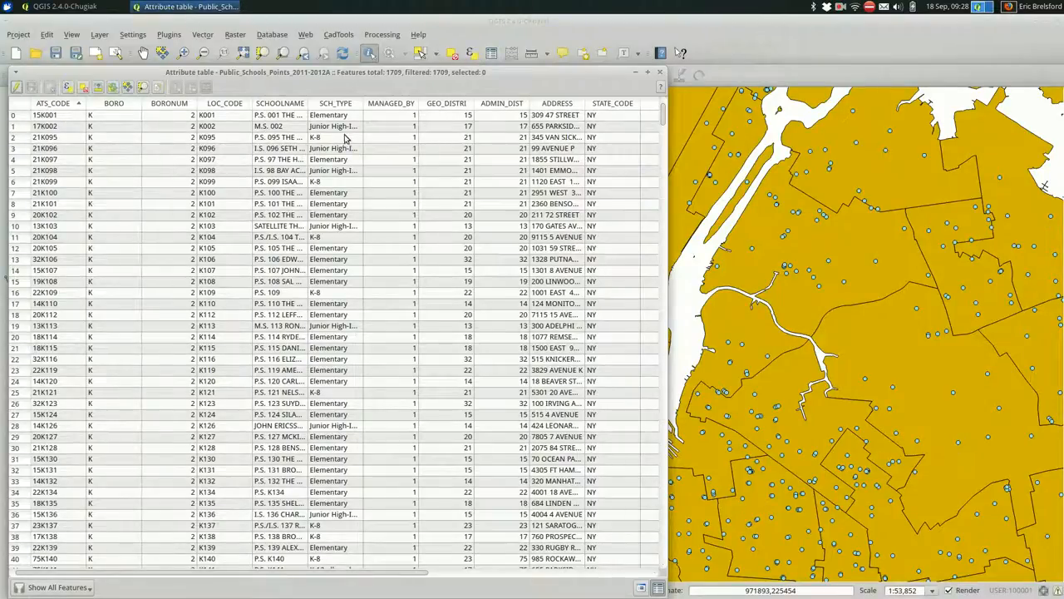
{"action": "scroll", "scroll_direction": "right", "scroll_amount": 3}
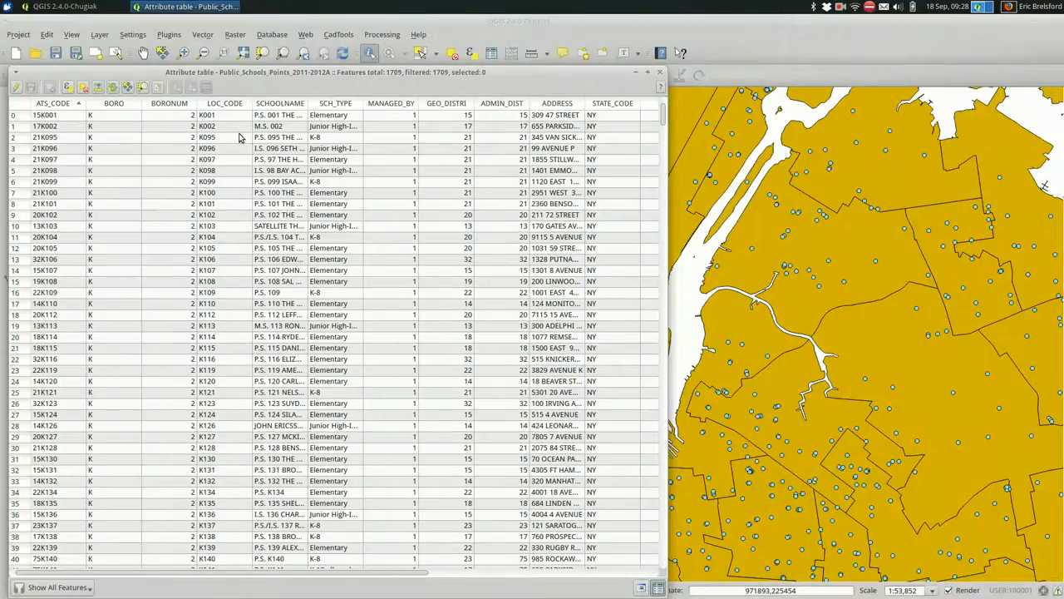
{"action": "scroll", "scroll_direction": "right", "scroll_amount": 3}
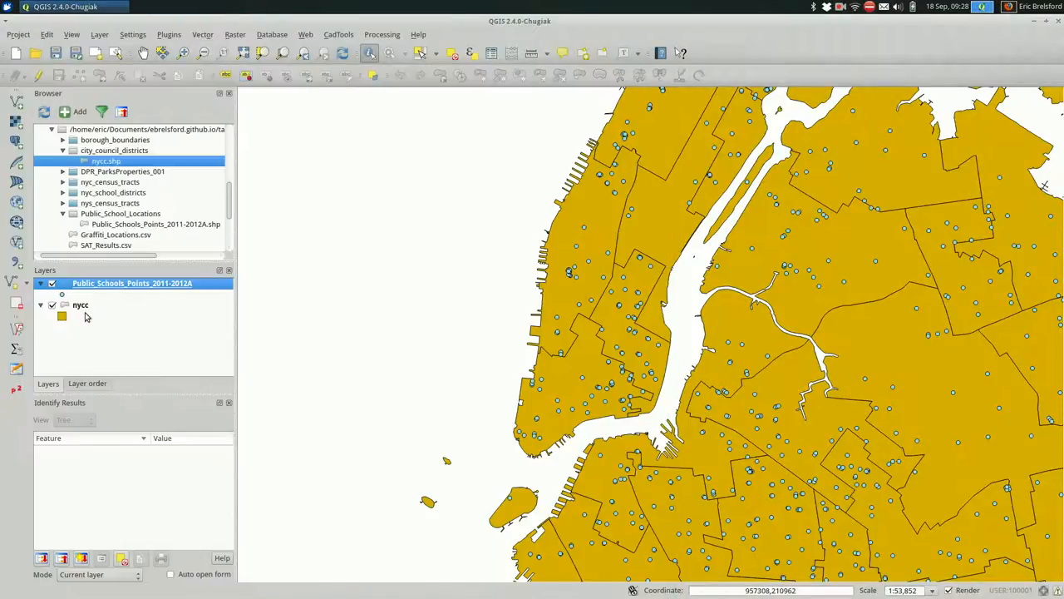
{"action": "left_click", "coordinate": [79, 304]}
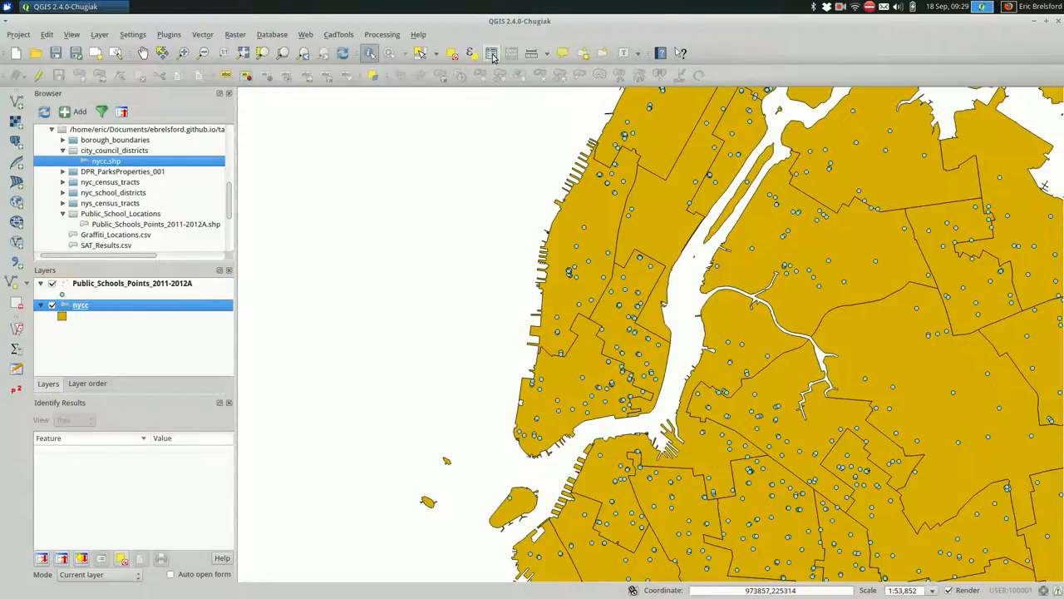
{"action": "left_click", "coordinate": [492, 53]}
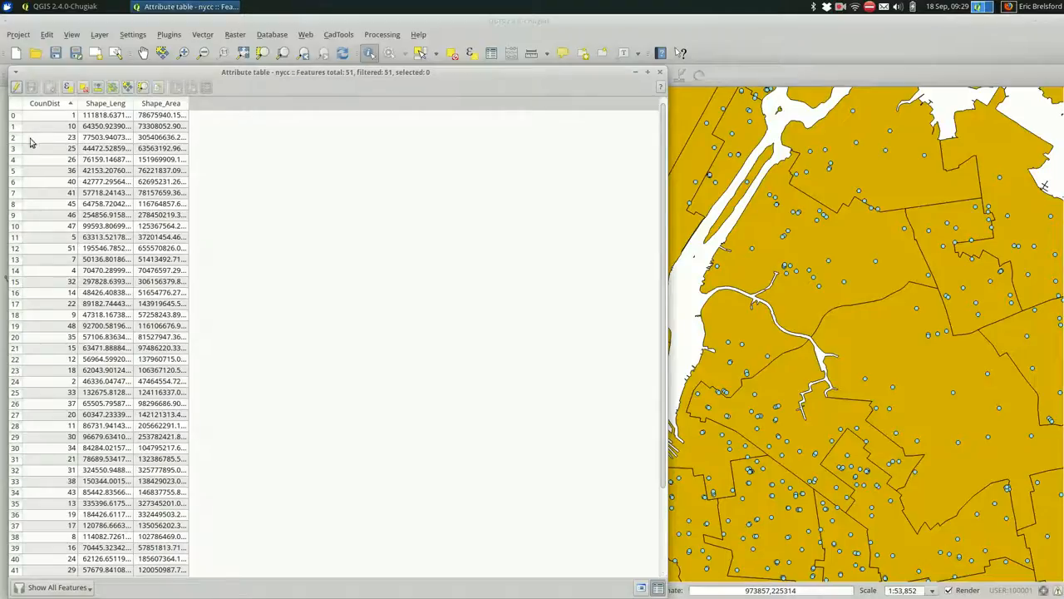
{"action": "mouse_move", "coordinate": [210, 272]}
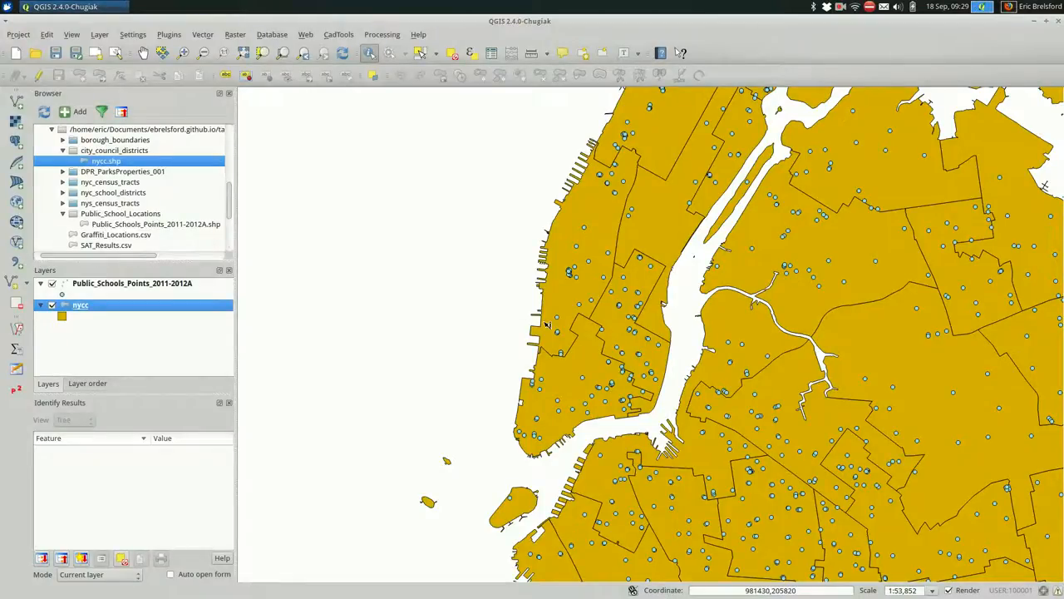
{"action": "mouse_move", "coordinate": [504, 342]}
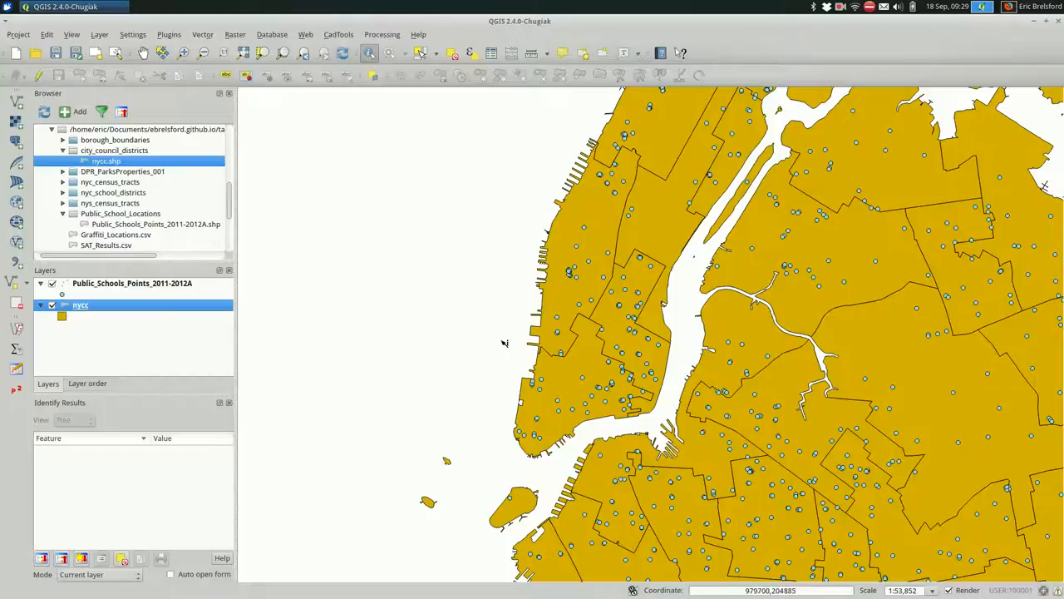
{"action": "mouse_move", "coordinate": [196, 35]}
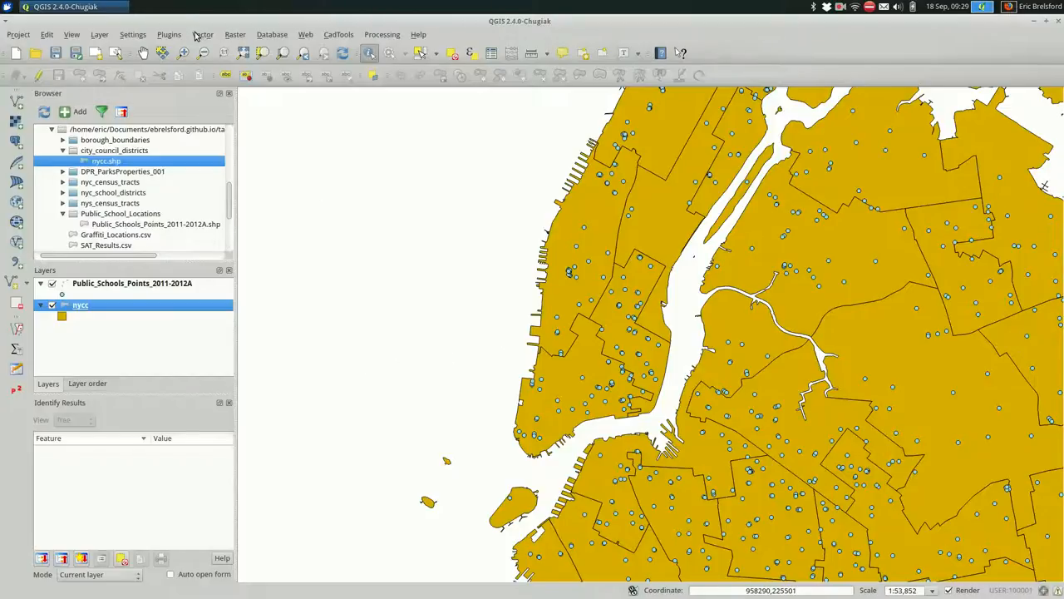
- Launch Join attributes by location from the Vector data management tools
{"action": "left_click", "coordinate": [203, 33]}
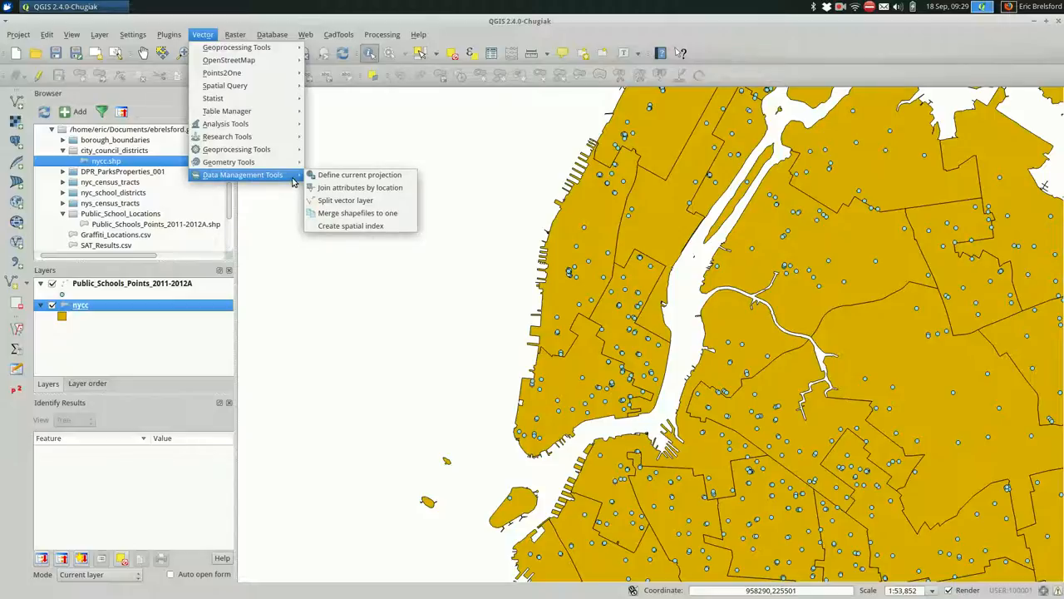
{"action": "mouse_move", "coordinate": [359, 186]}
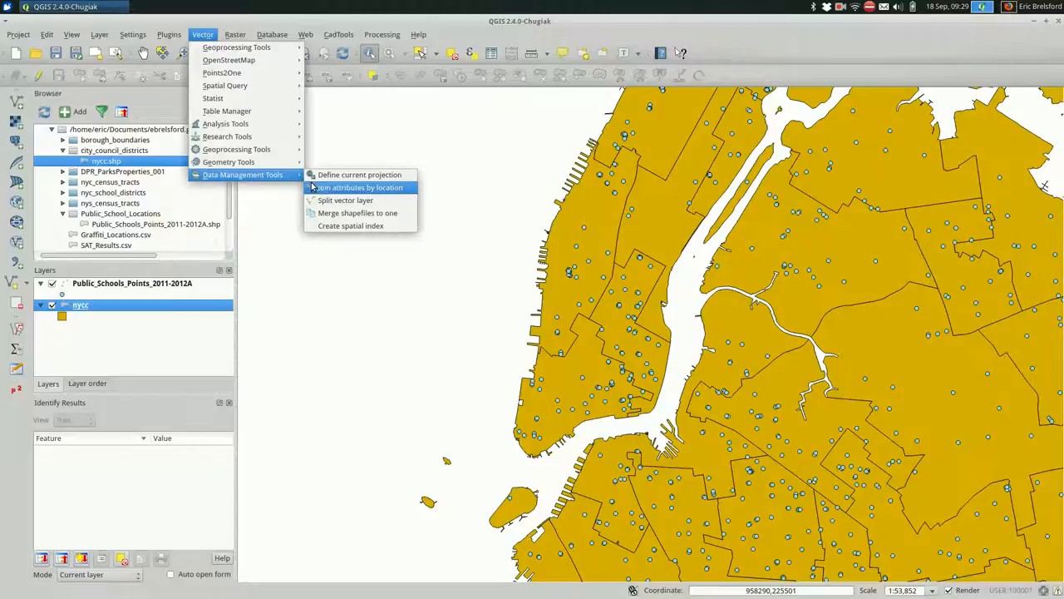
{"action": "mouse_move", "coordinate": [358, 186]}
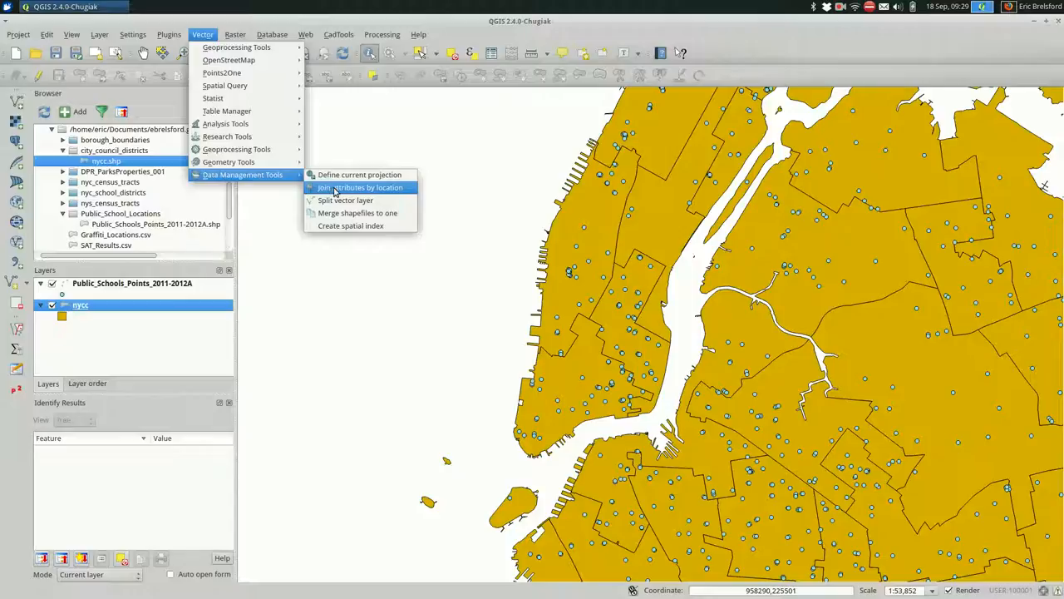
{"action": "left_click", "coordinate": [363, 187]}
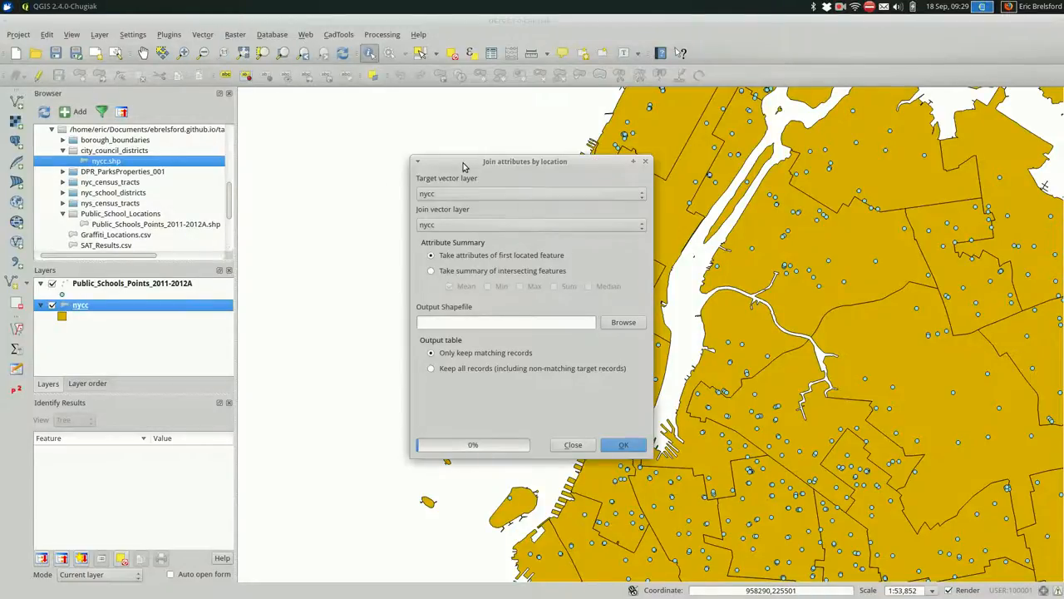
{"action": "mouse_move", "coordinate": [472, 173]}
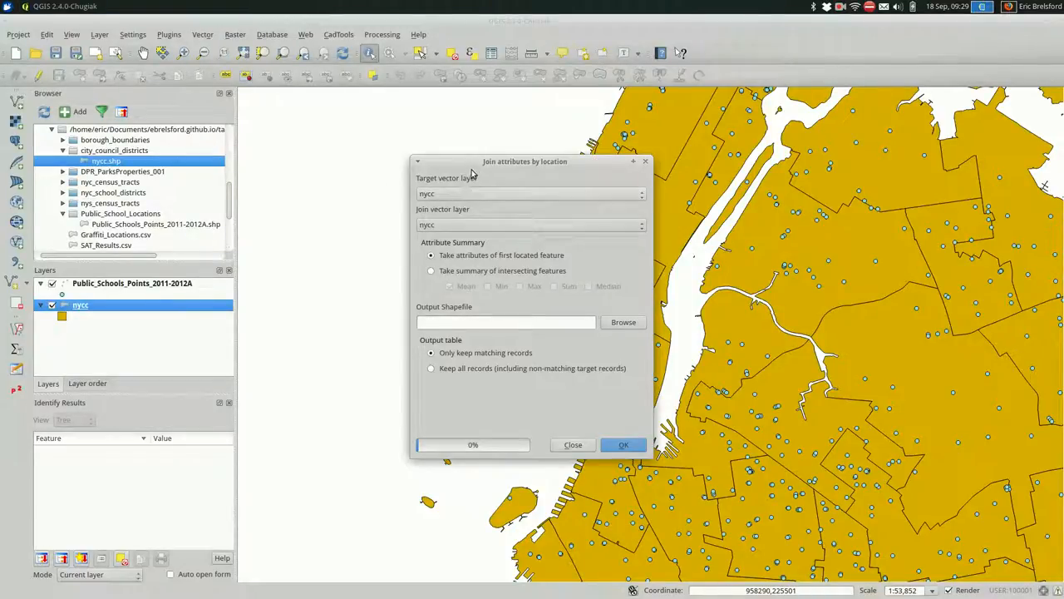
- Target Public_Schools_Points_2011-2012A with nycc as join layer and choose an output location
{"action": "left_click_drag", "start_coordinate": [526, 162], "coordinate": [365, 136]}
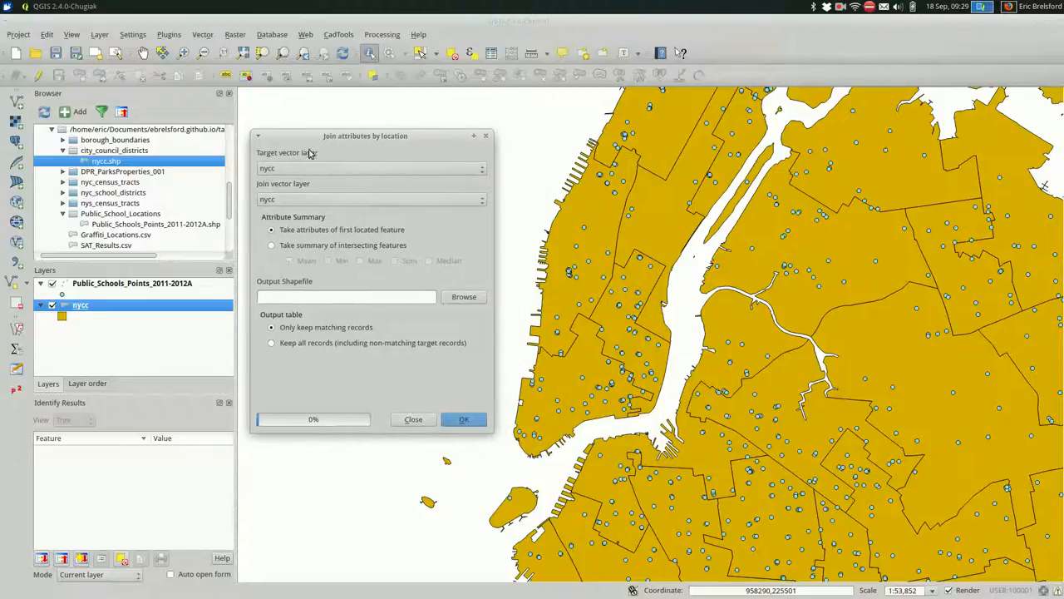
{"action": "left_click", "coordinate": [480, 168]}
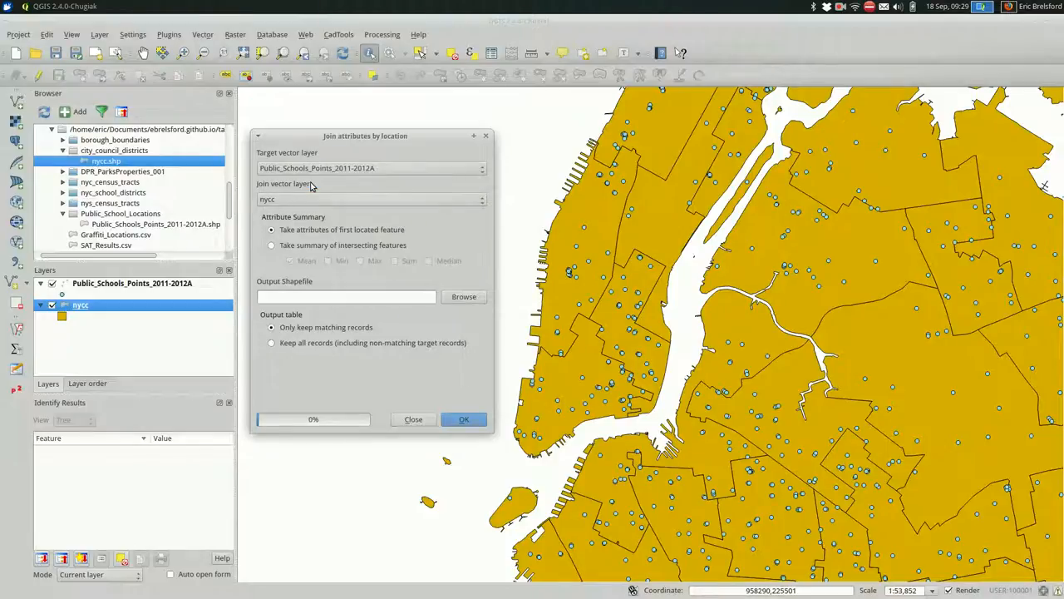
{"action": "mouse_move", "coordinate": [324, 197]}
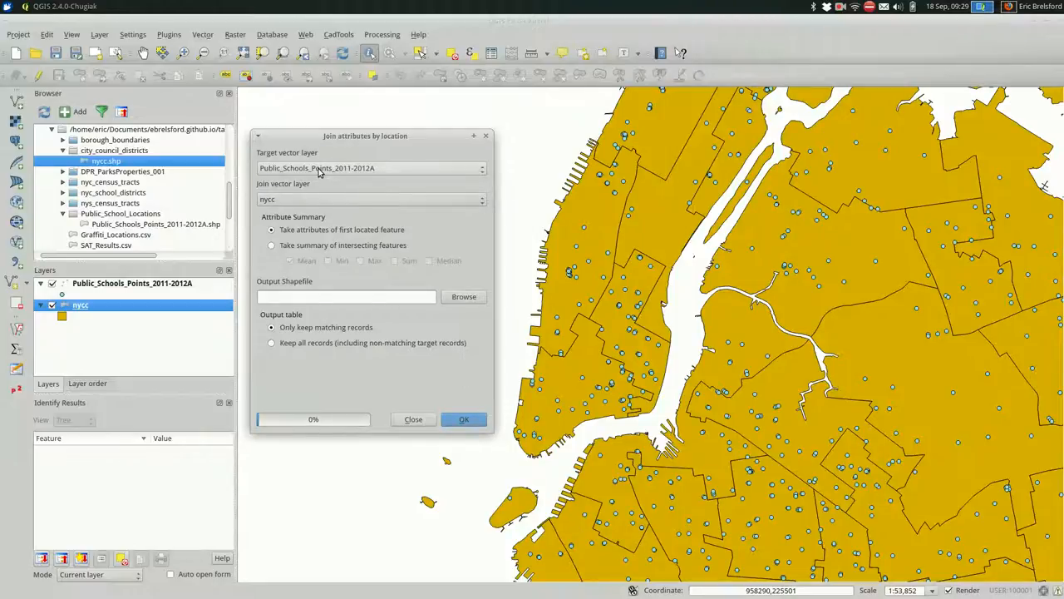
{"action": "mouse_move", "coordinate": [286, 158]}
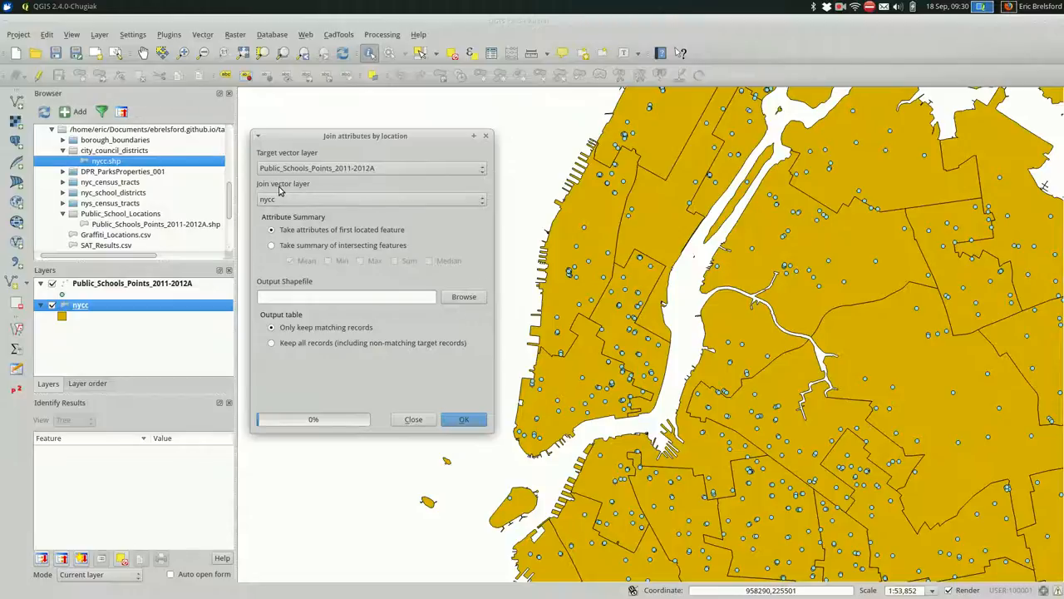
{"action": "mouse_move", "coordinate": [416, 279]}
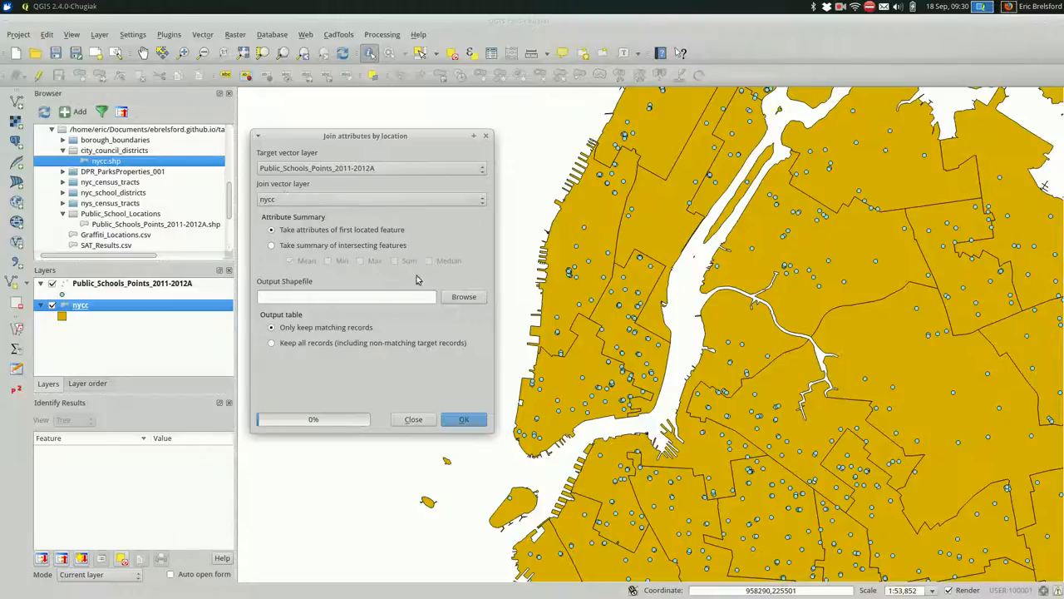
{"action": "mouse_move", "coordinate": [435, 286]}
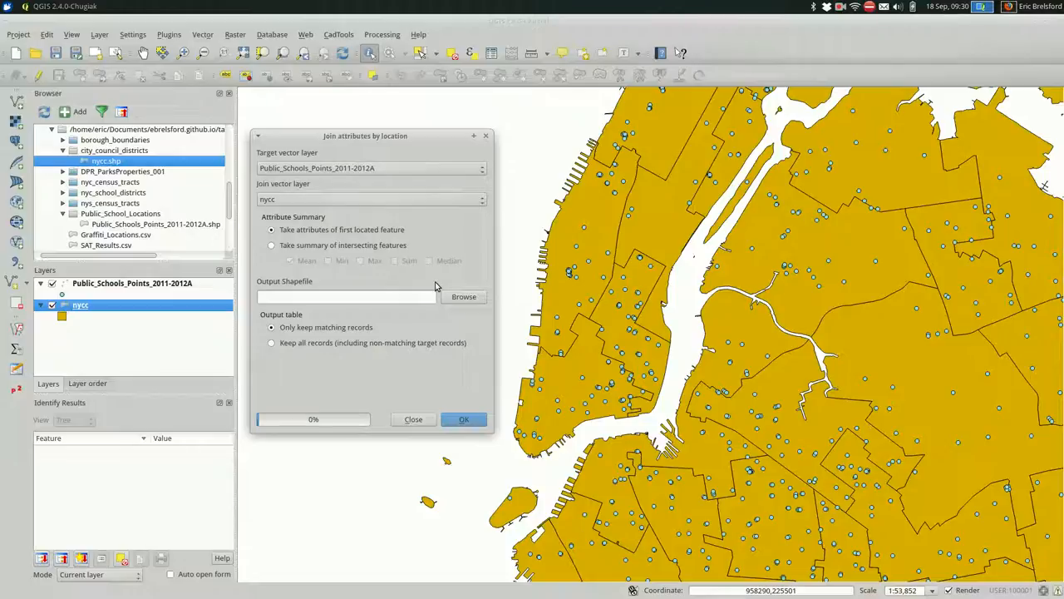
{"action": "mouse_move", "coordinate": [381, 266]}
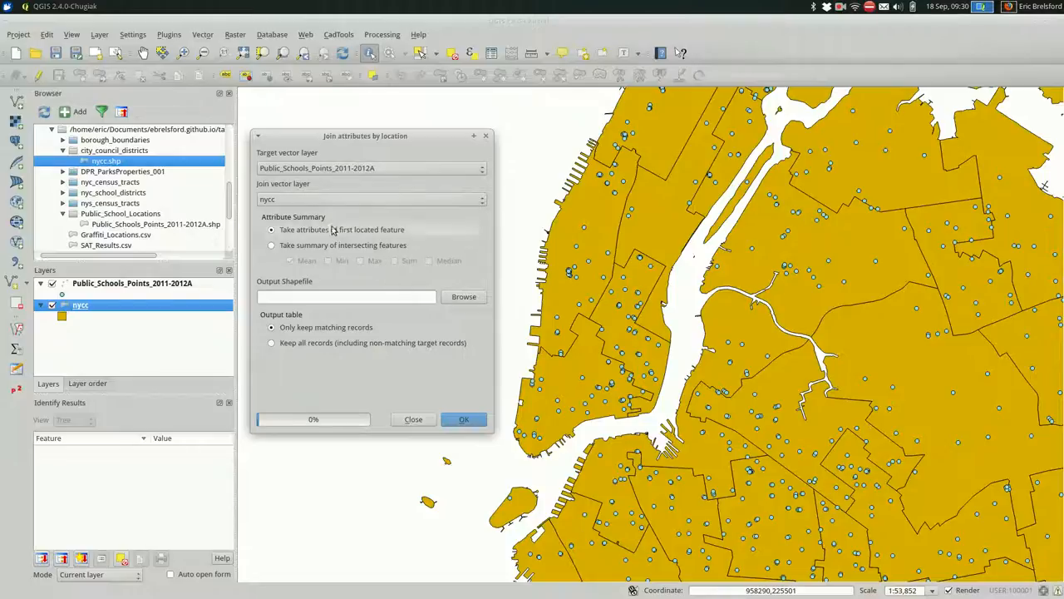
{"action": "mouse_move", "coordinate": [472, 313]}
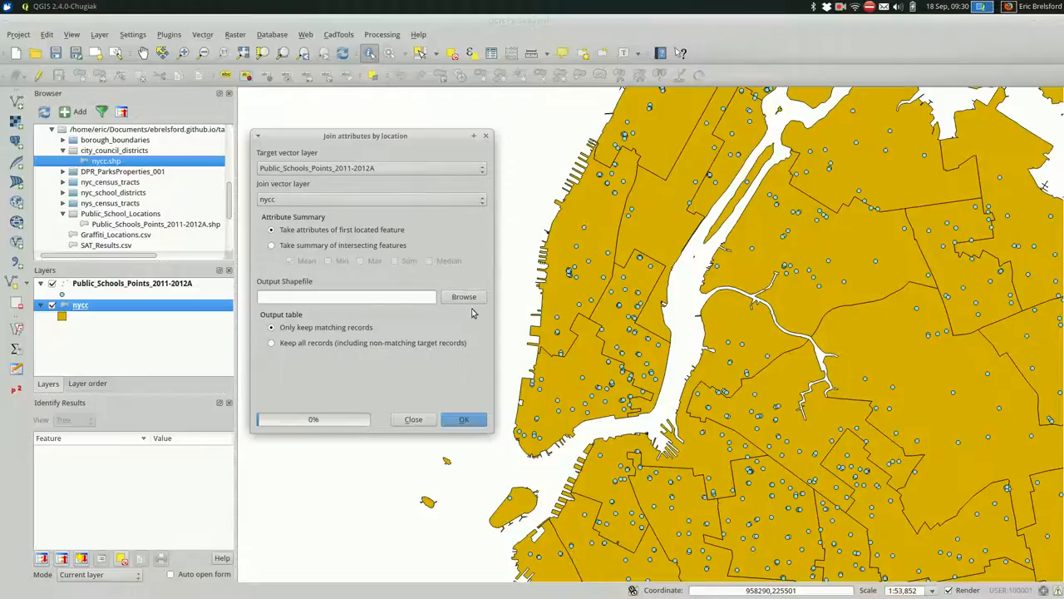
{"action": "left_click", "coordinate": [464, 296]}
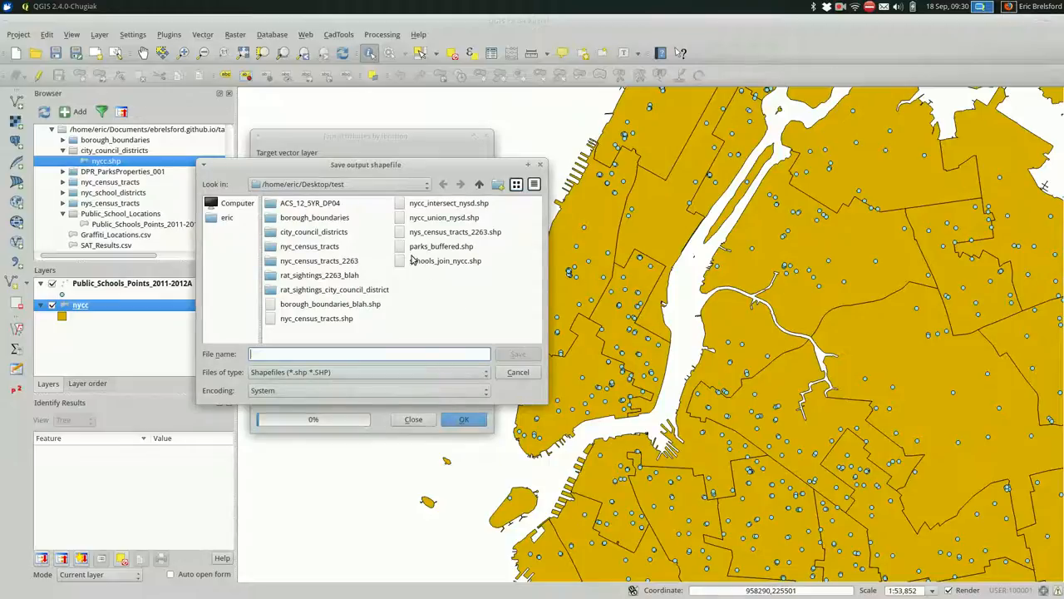
- Save the output over the existing schools_join_nycc.shp and run the join
{"action": "left_click", "coordinate": [446, 259]}
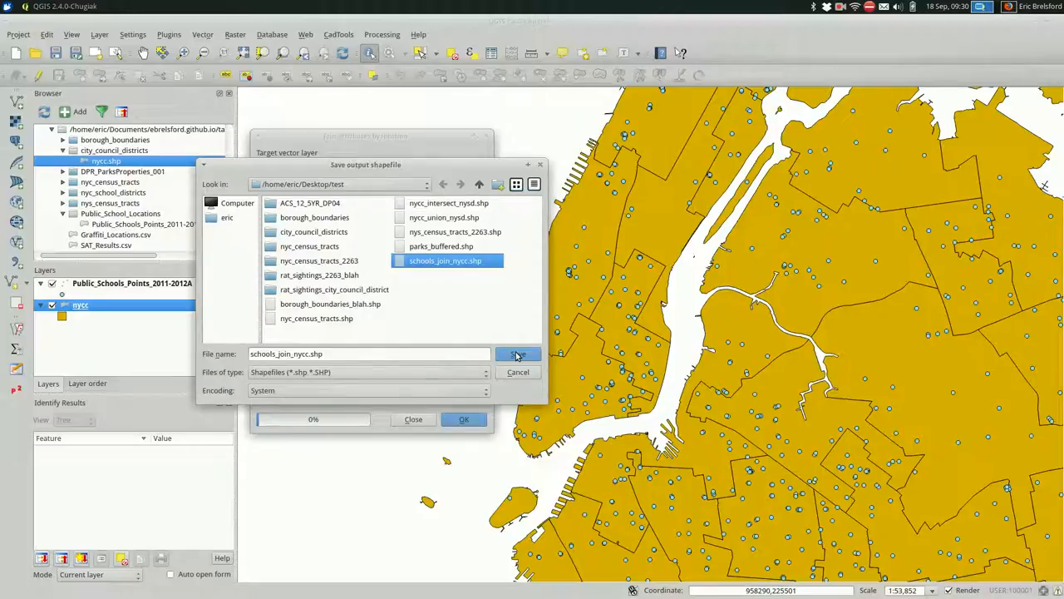
{"action": "left_click", "coordinate": [517, 352]}
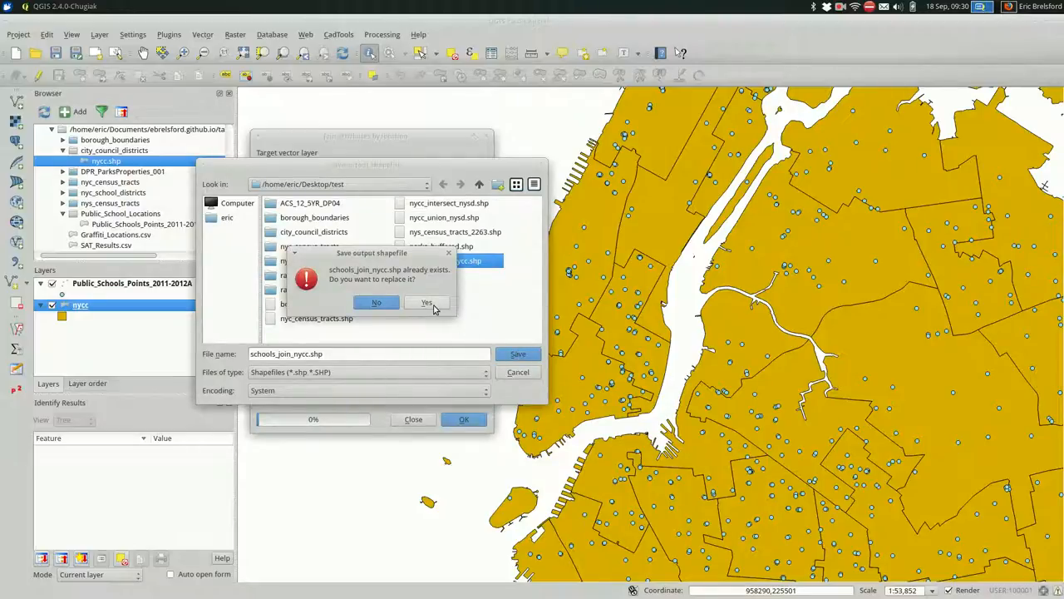
{"action": "left_click", "coordinate": [425, 302]}
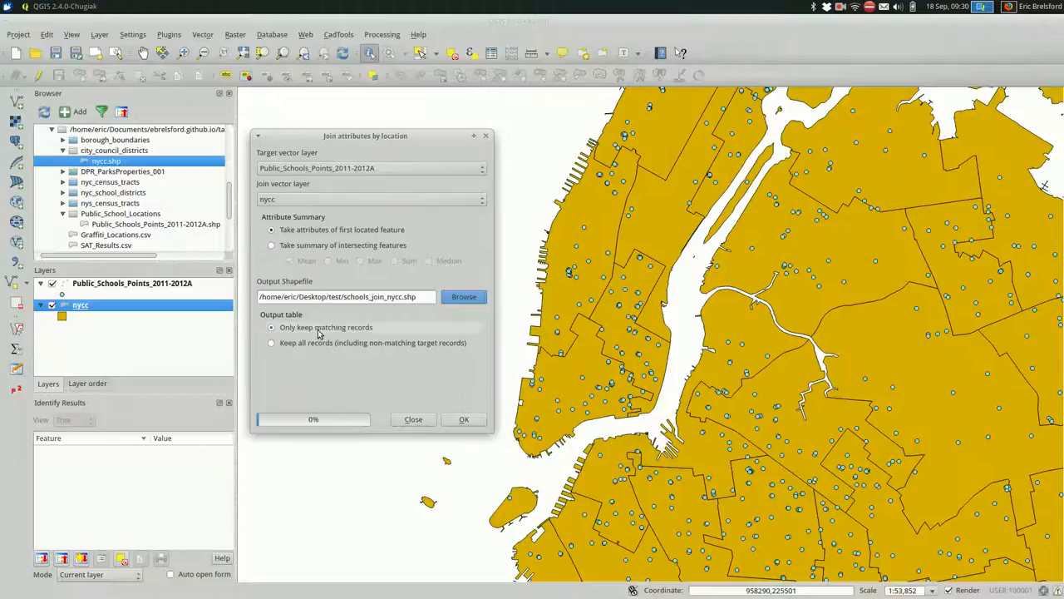
{"action": "mouse_move", "coordinate": [363, 329]}
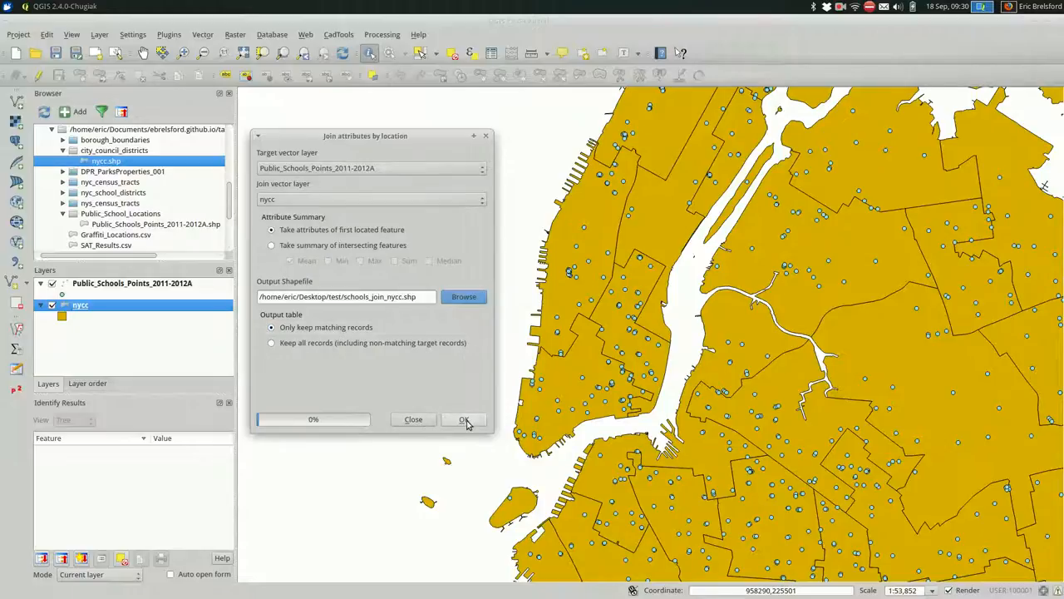
{"action": "left_click", "coordinate": [464, 419]}
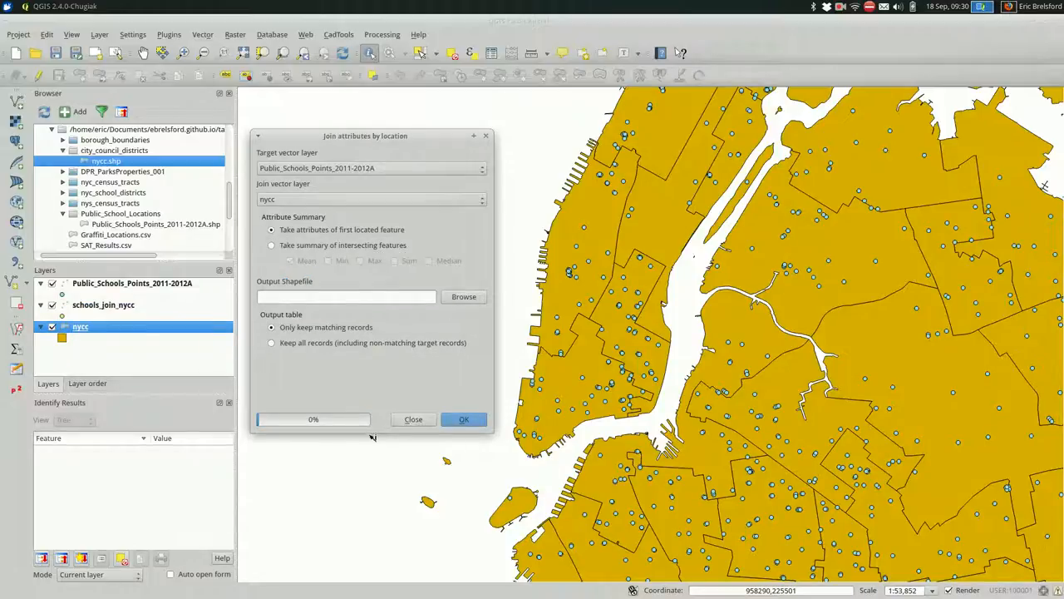
- Toggle the original school points layer off and select schools_join_nycc to work on
{"action": "left_click", "coordinate": [412, 419]}
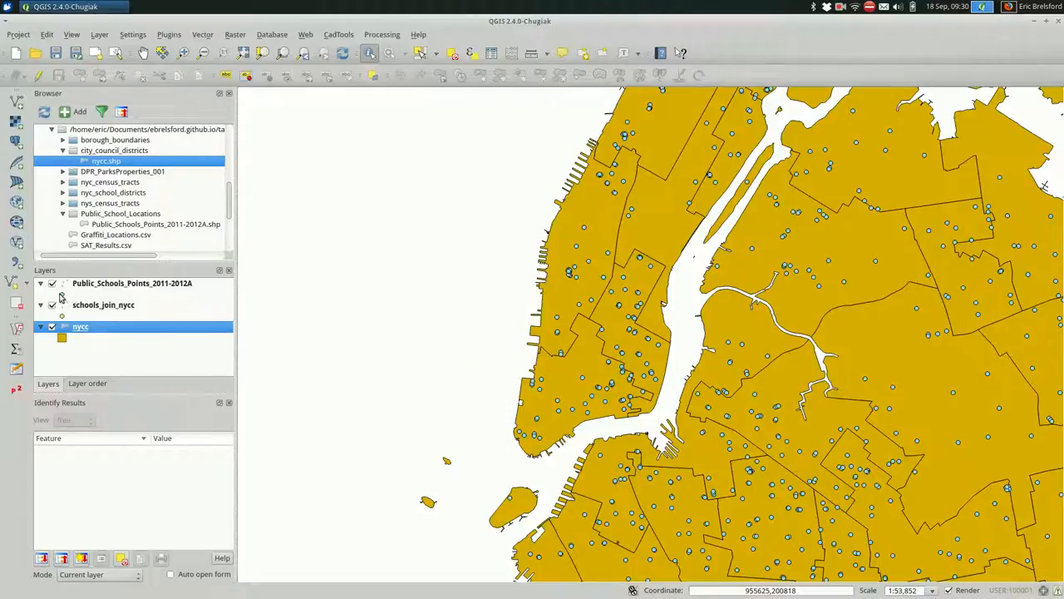
{"action": "left_click", "coordinate": [54, 282]}
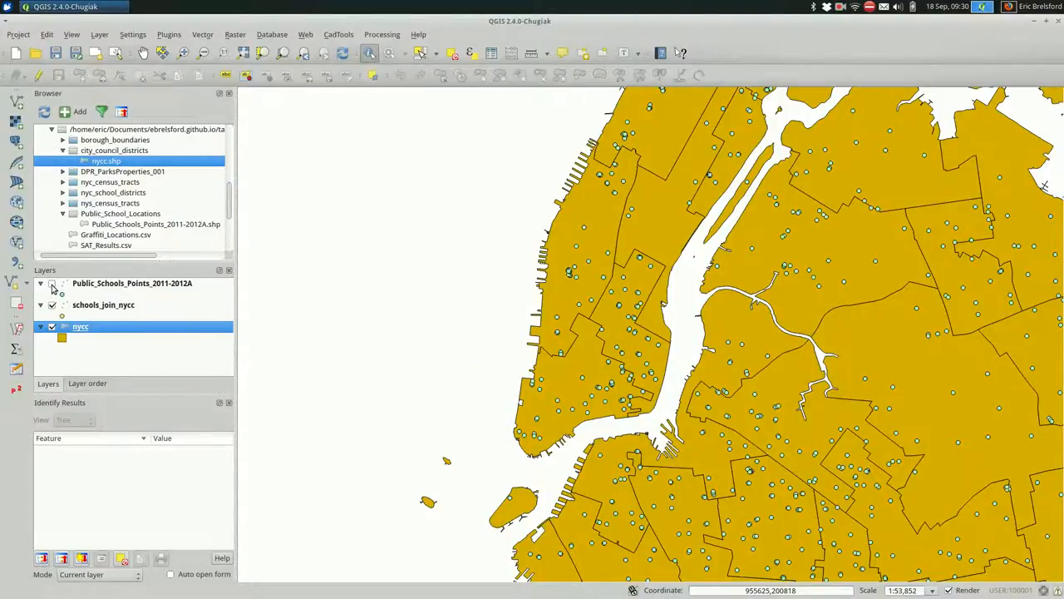
{"action": "left_click", "coordinate": [52, 283]}
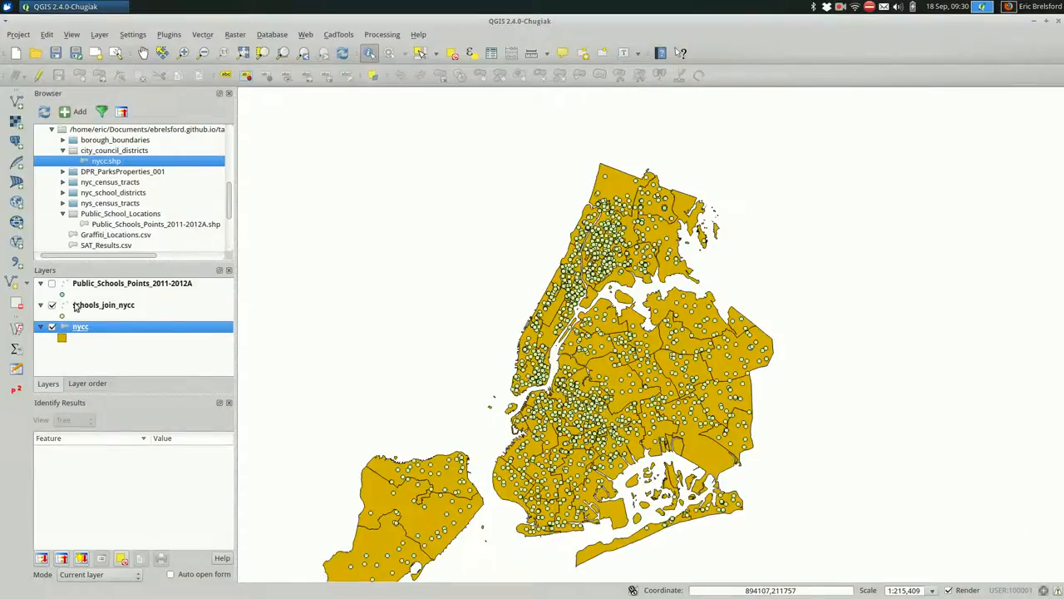
{"action": "left_click", "coordinate": [51, 282]}
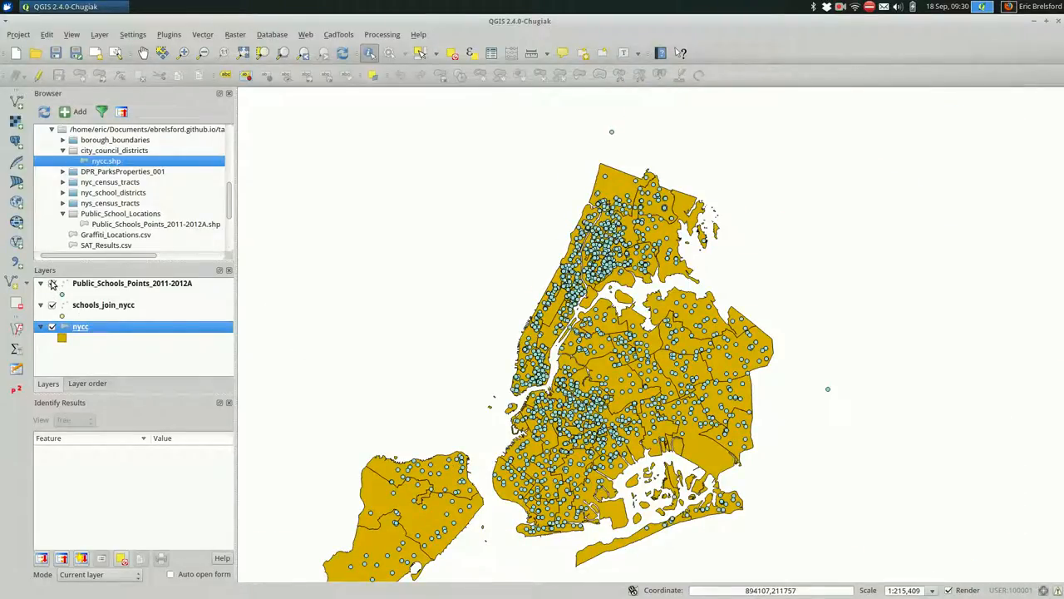
{"action": "left_click", "coordinate": [54, 283]}
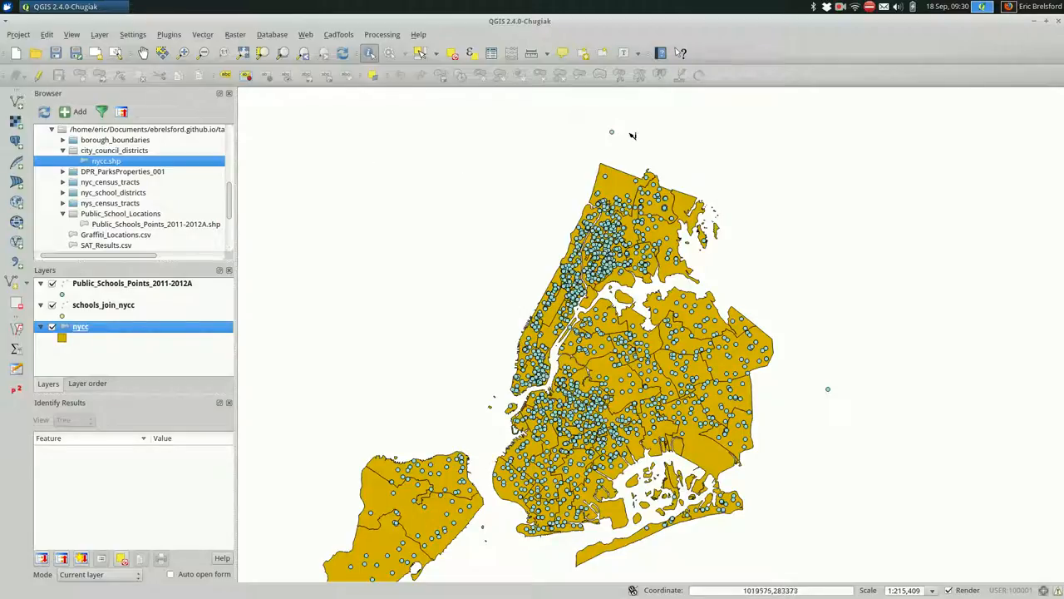
{"action": "mouse_move", "coordinate": [824, 399]}
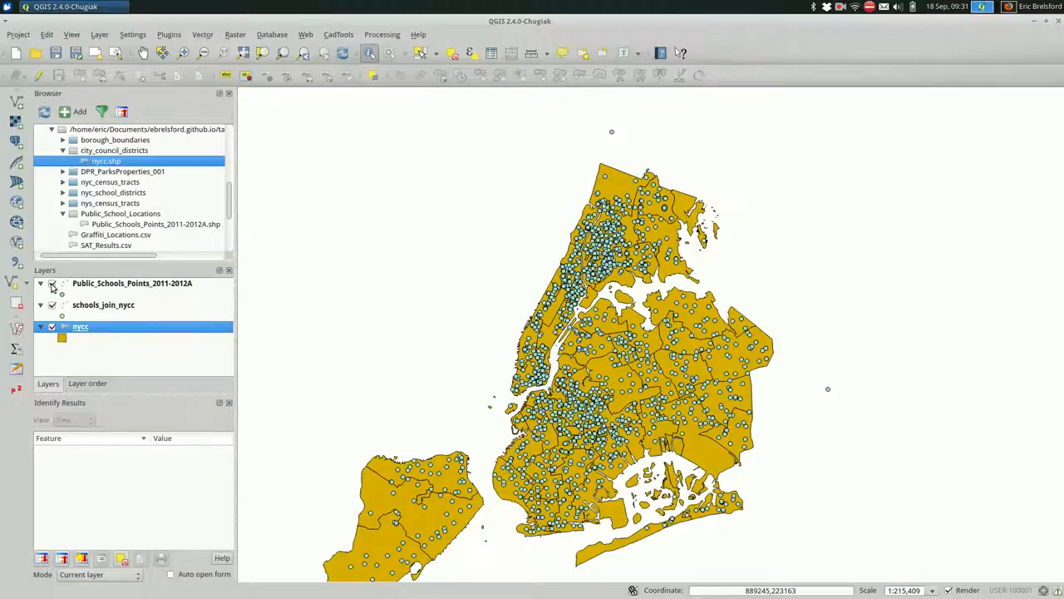
{"action": "left_click", "coordinate": [52, 282]}
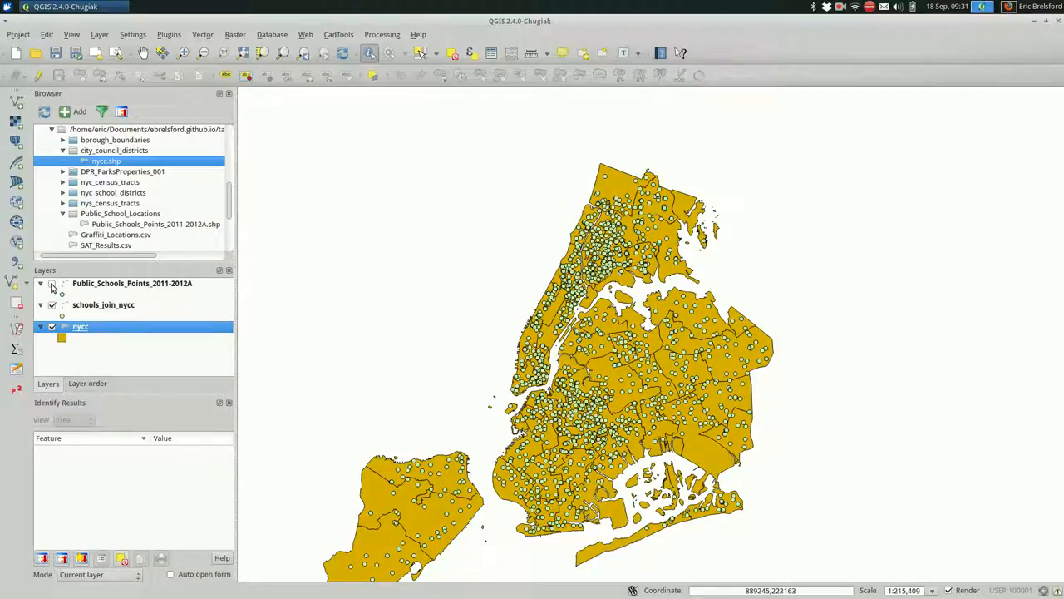
{"action": "left_click", "coordinate": [51, 283]}
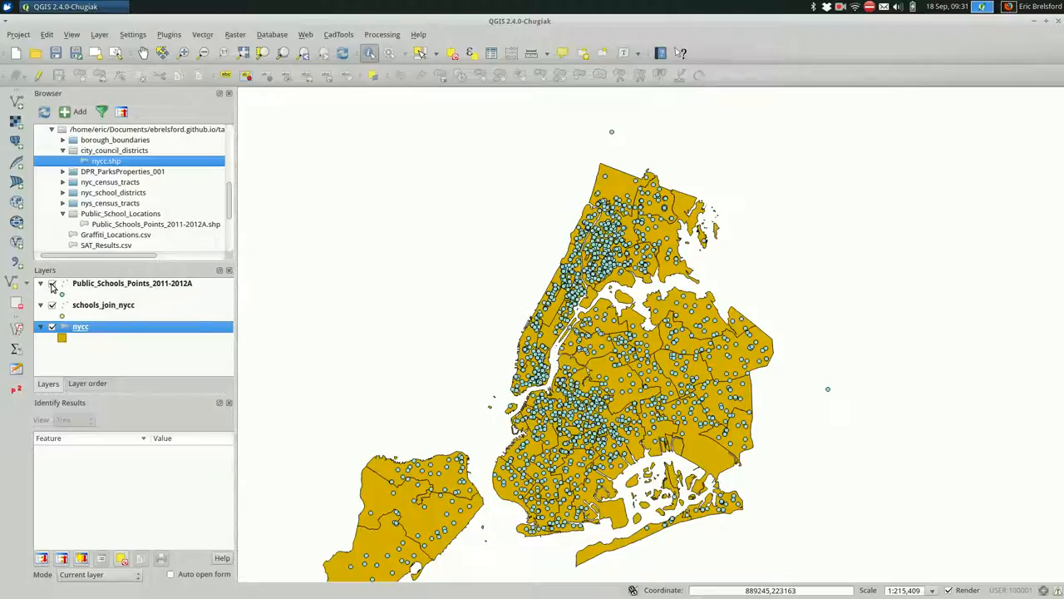
{"action": "left_click", "coordinate": [51, 283]}
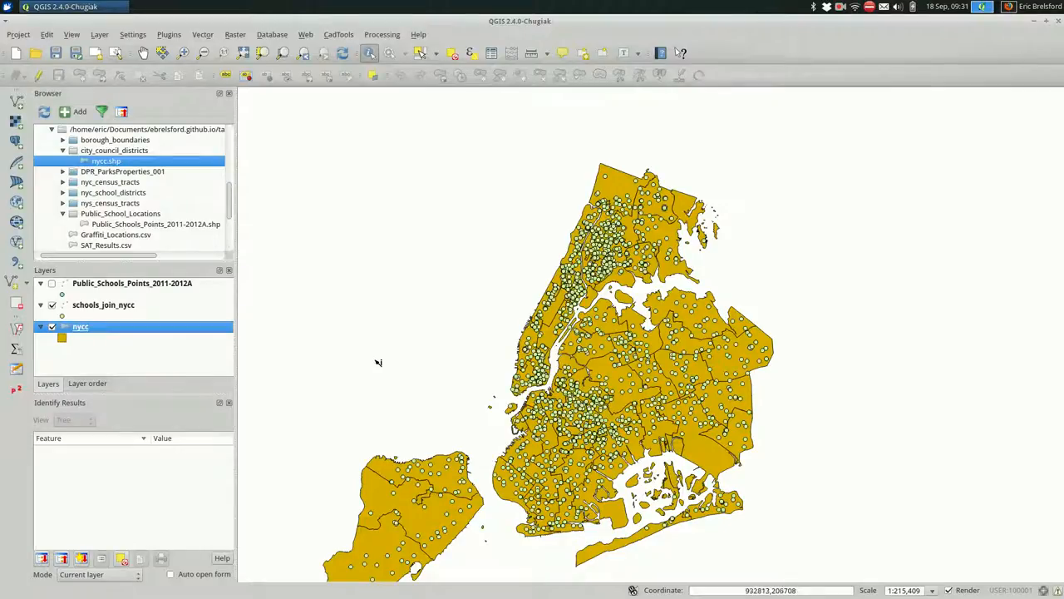
{"action": "mouse_move", "coordinate": [540, 369]}
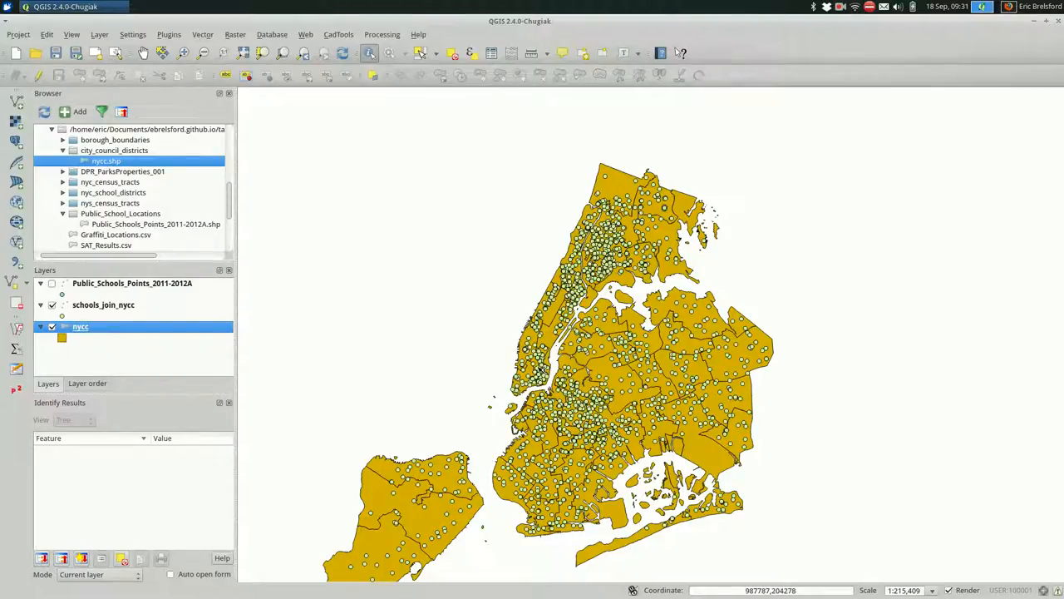
{"action": "left_click", "coordinate": [54, 283]}
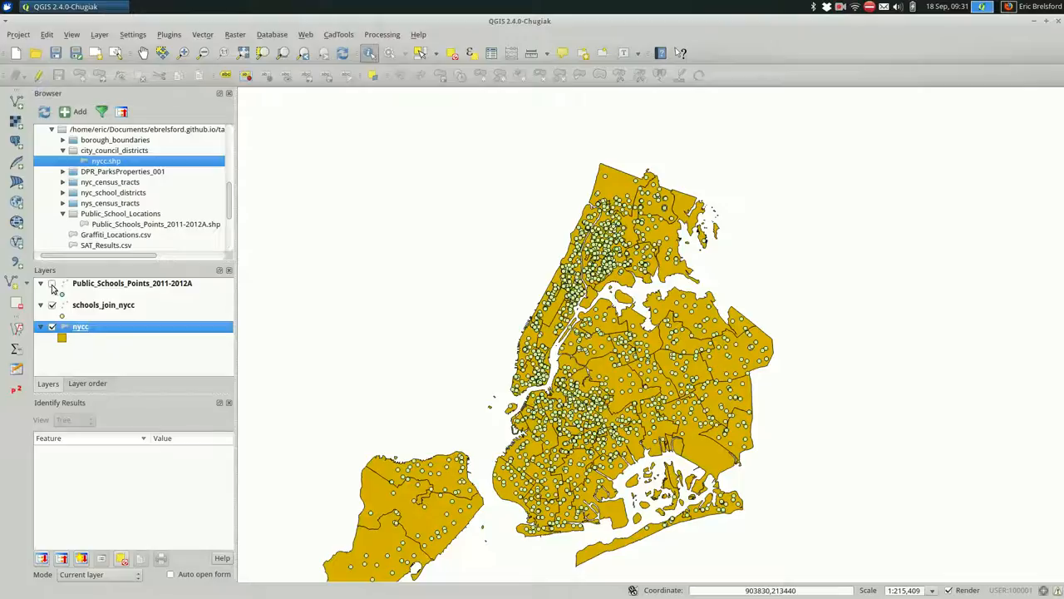
{"action": "left_click", "coordinate": [103, 305]}
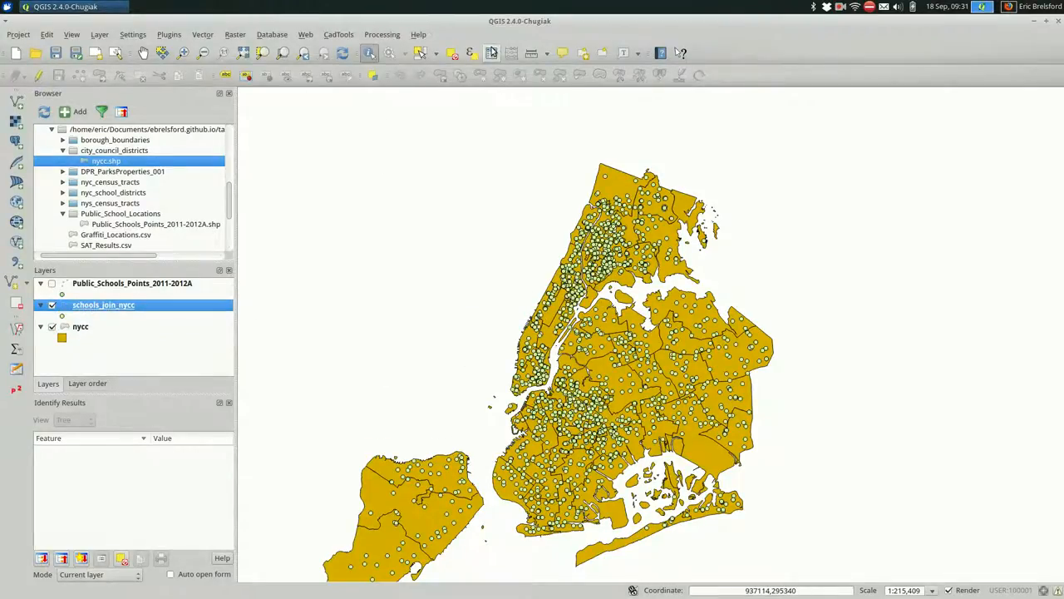
- Show the schools_join_nycc attribute table with its 1707 schools and CounDist field
{"action": "left_click", "coordinate": [491, 51]}
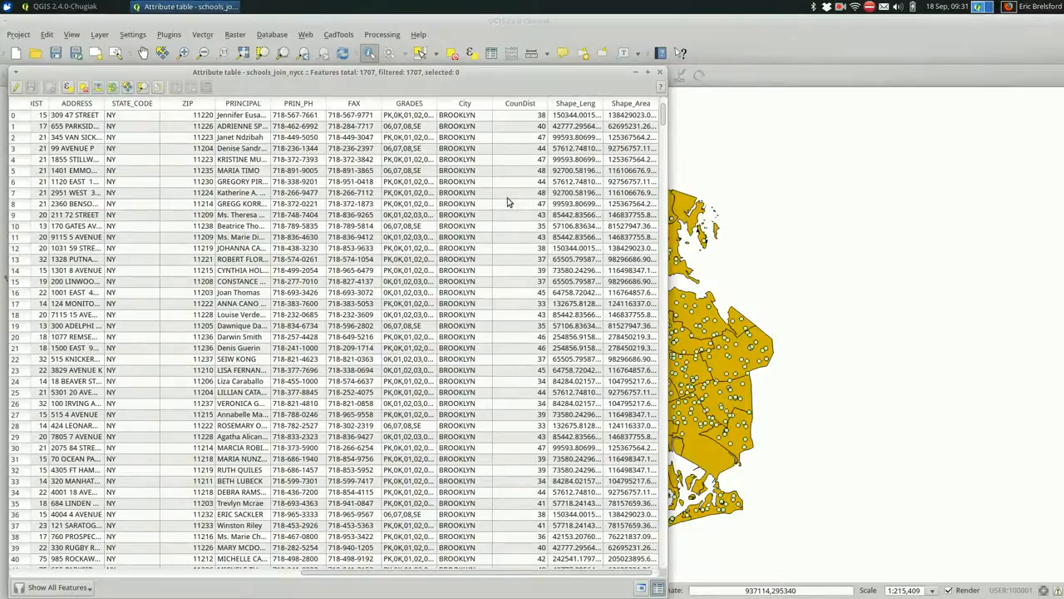
{"action": "scroll", "scroll_direction": "down", "scroll_amount": 3}
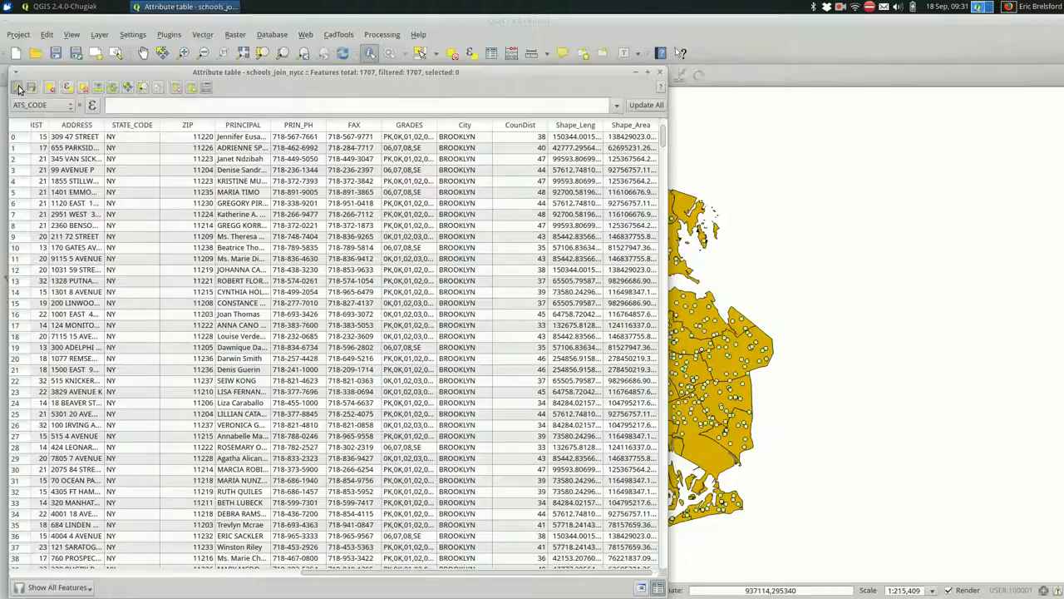
{"action": "mouse_move", "coordinate": [173, 86]}
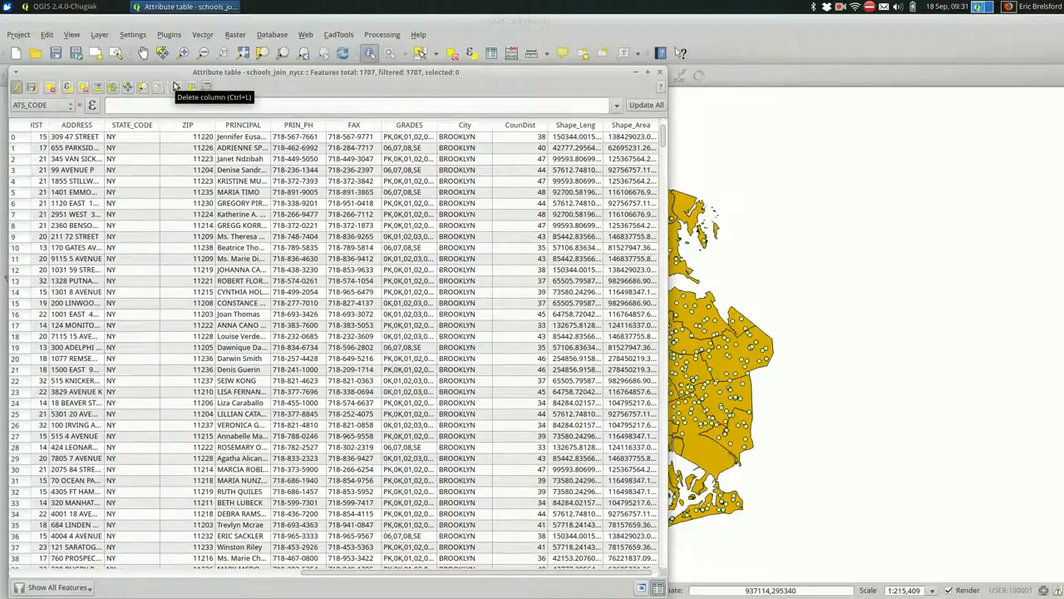
- Delete the Shape_Leng and Shape_Area columns from schools_join_nycc
{"action": "left_click", "coordinate": [176, 86]}
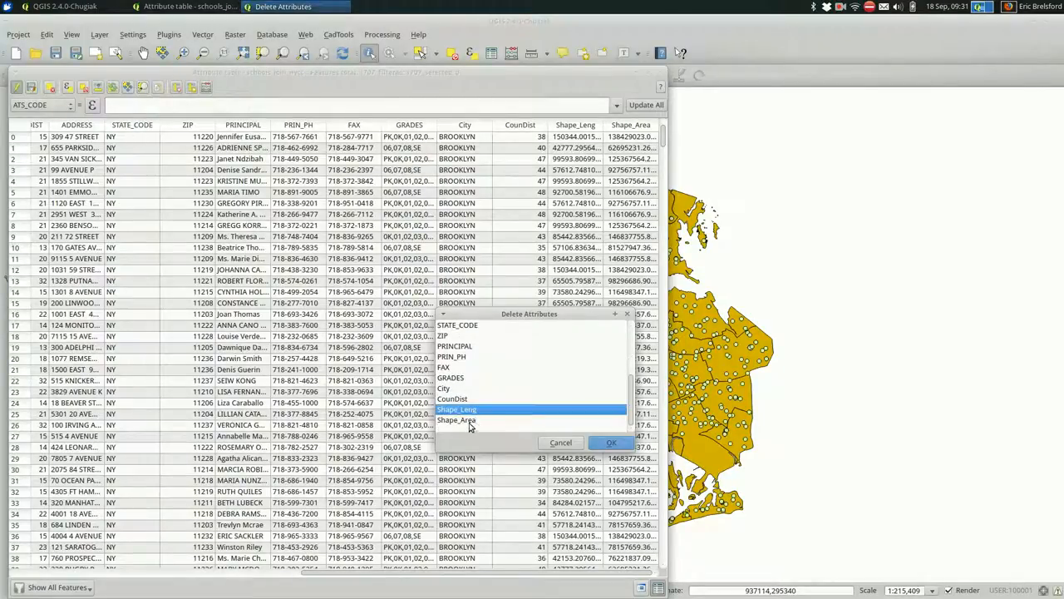
{"action": "left_click", "coordinate": [456, 419]}
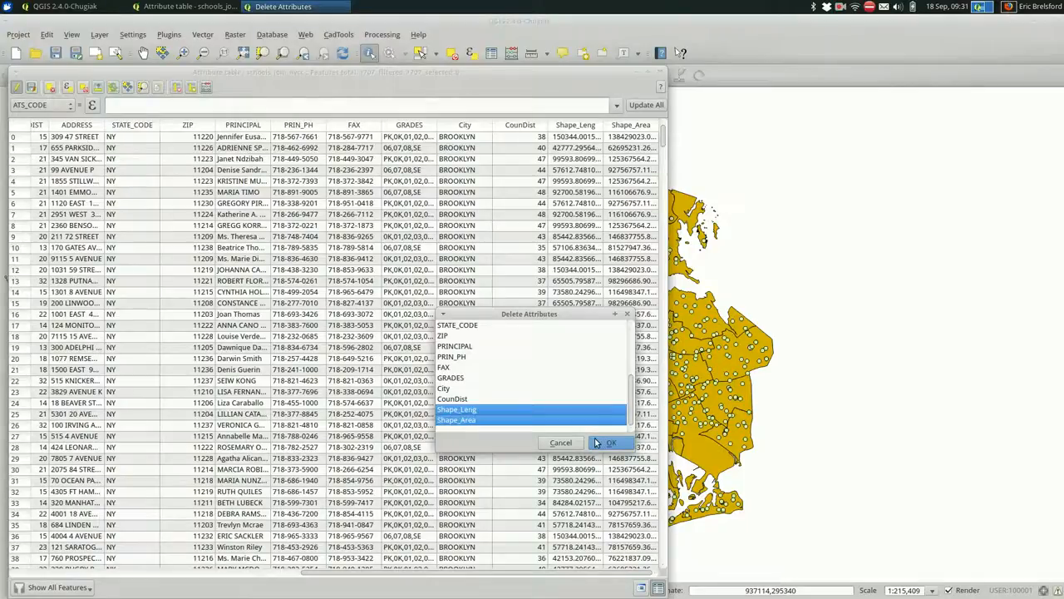
{"action": "left_click", "coordinate": [610, 442]}
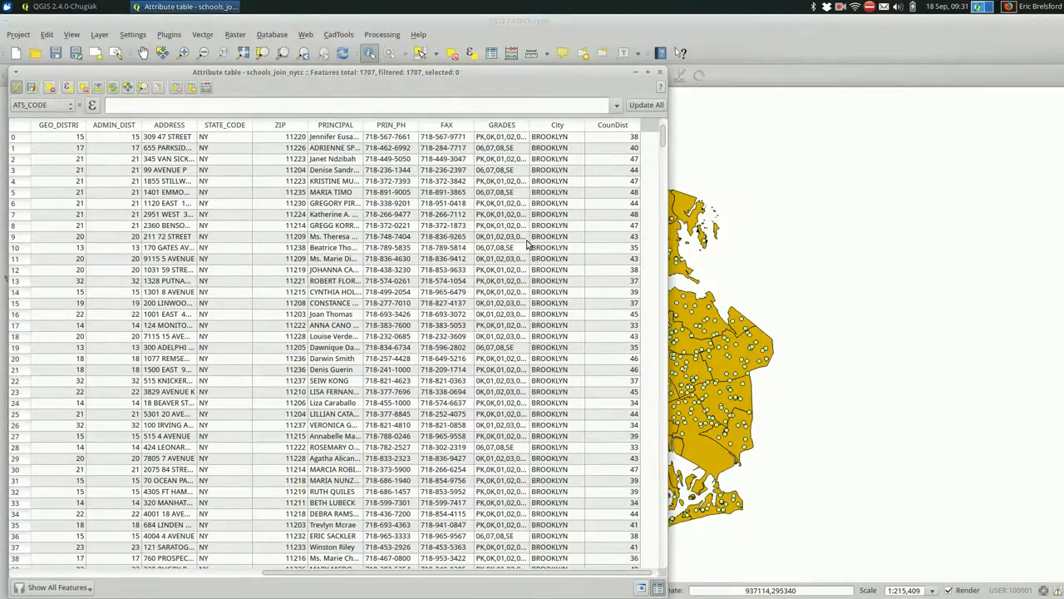
- Leave the attribute table, end editing and save the column changes
{"action": "left_click", "coordinate": [658, 71]}
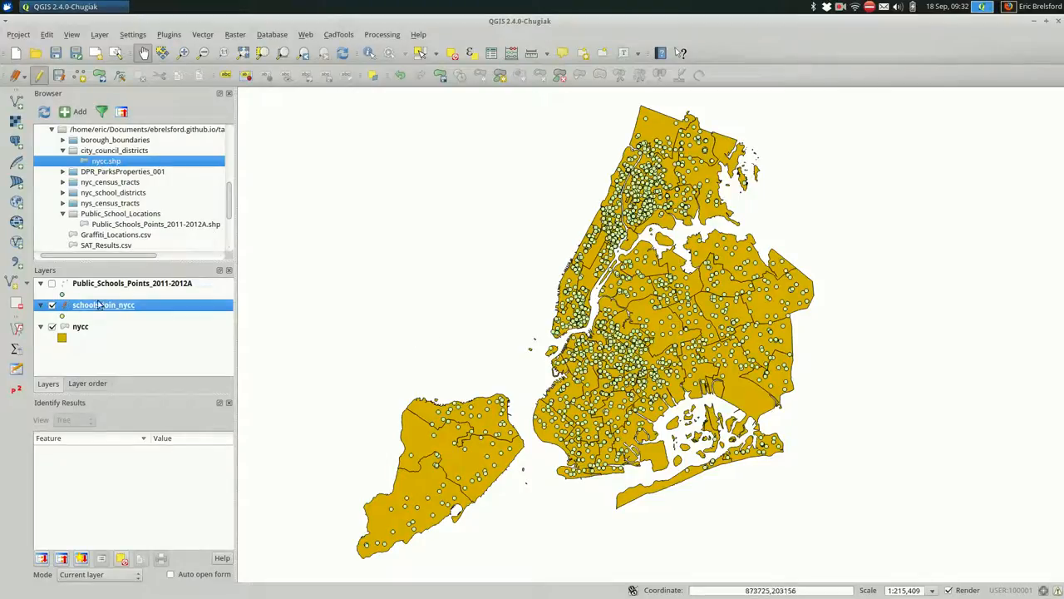
{"action": "left_click", "coordinate": [38, 77]}
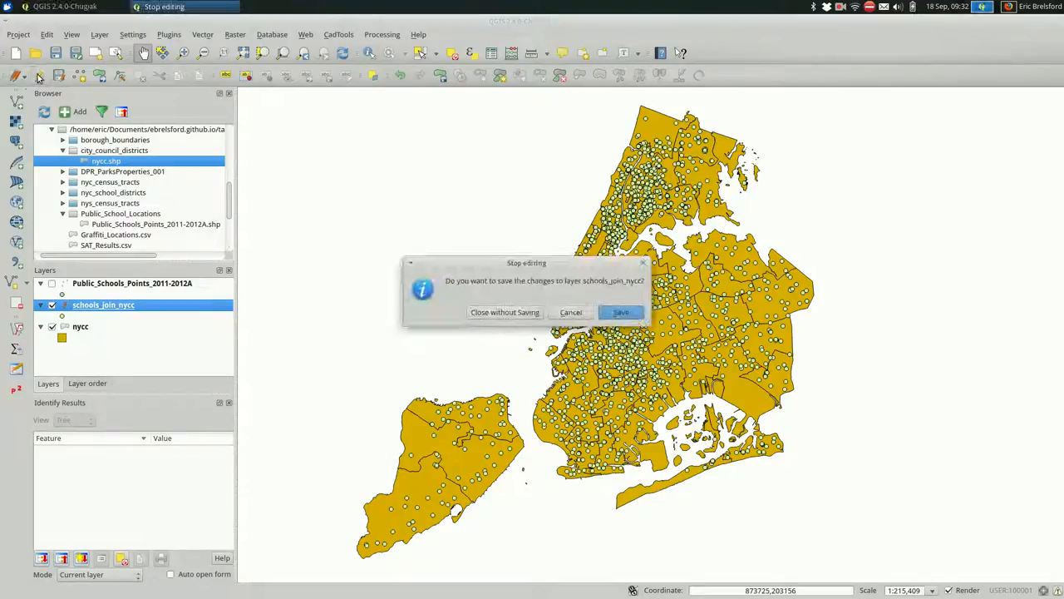
{"action": "left_click", "coordinate": [622, 312]}
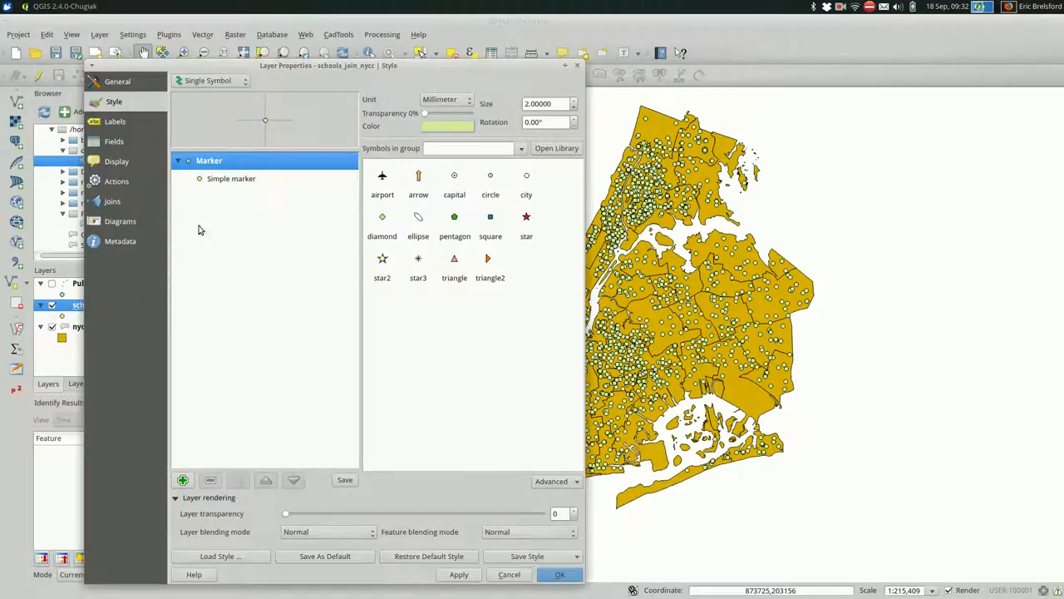
- Style the points Categorized on CounDist, classify every district value and apply it
{"action": "left_click", "coordinate": [212, 80]}
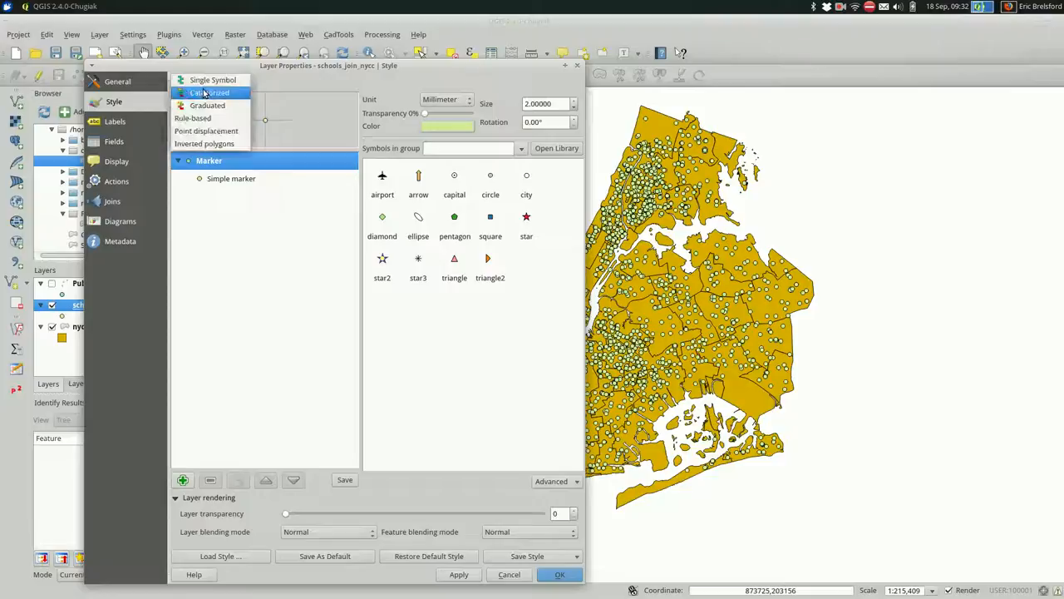
{"action": "left_click", "coordinate": [211, 93]}
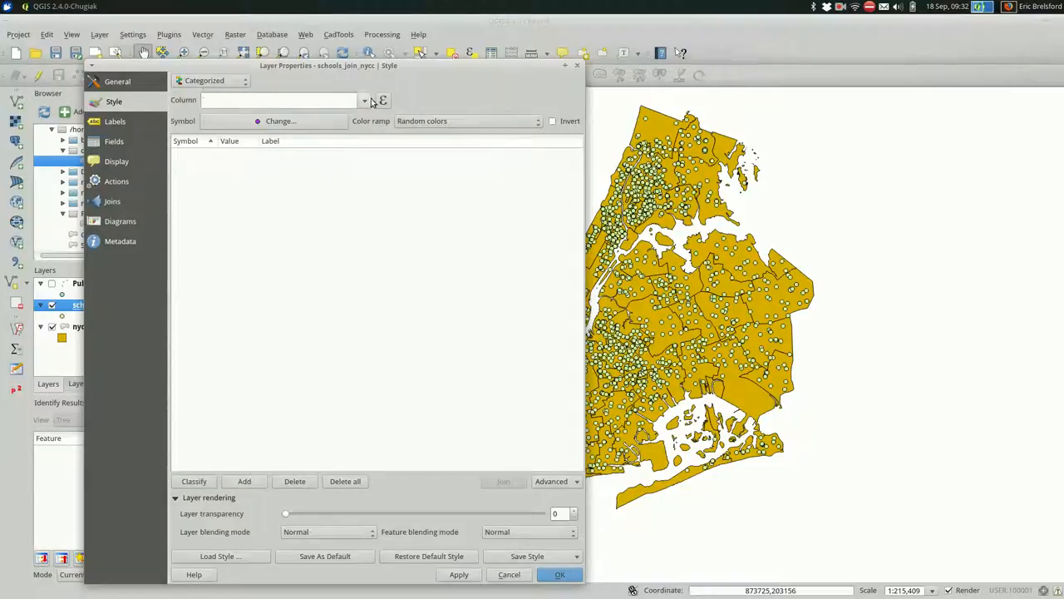
{"action": "left_click", "coordinate": [364, 100]}
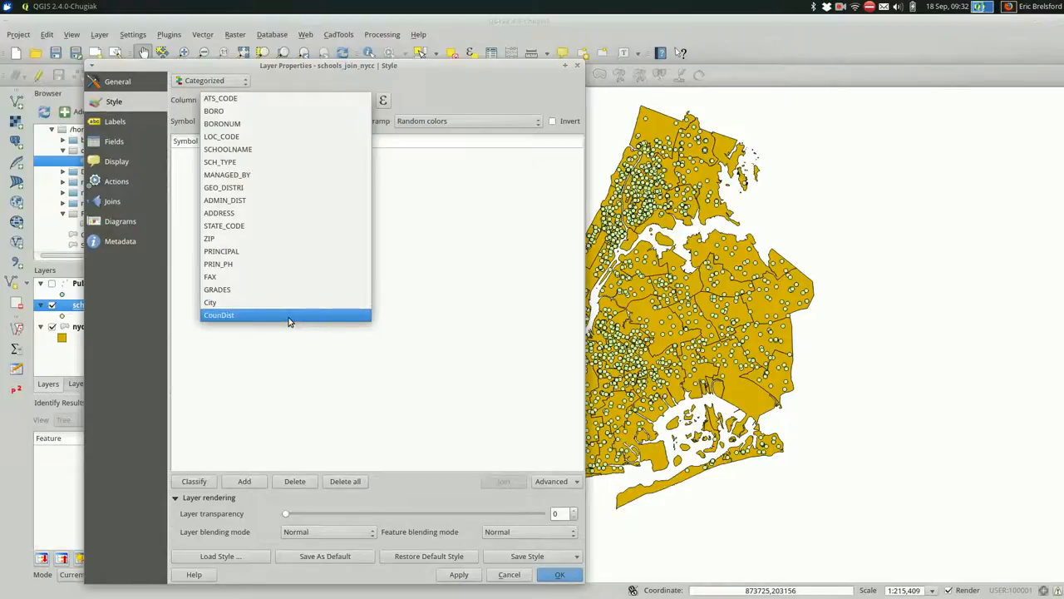
{"action": "left_click", "coordinate": [219, 314]}
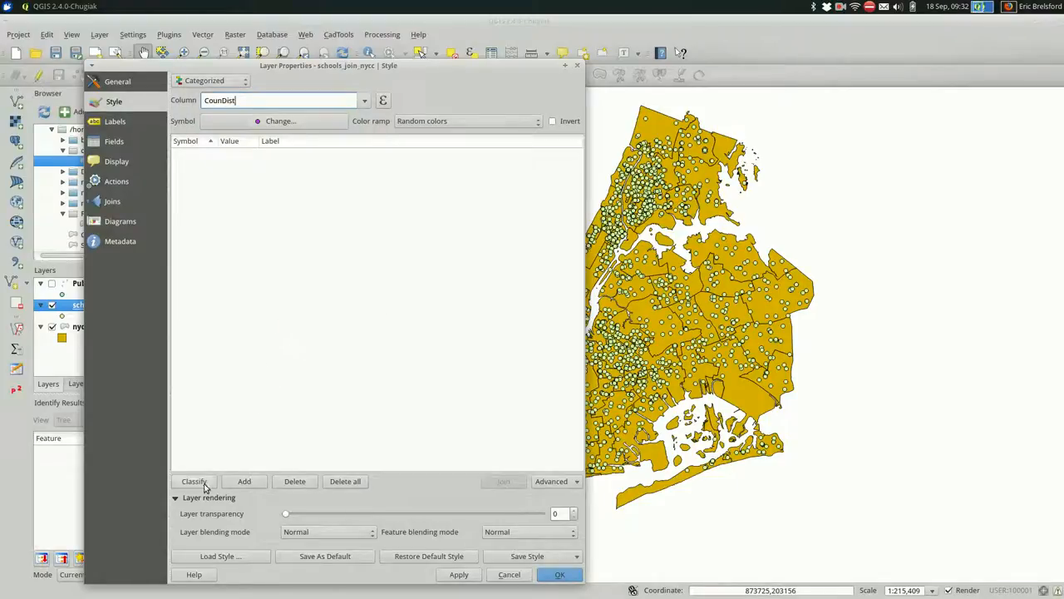
{"action": "left_click", "coordinate": [193, 481]}
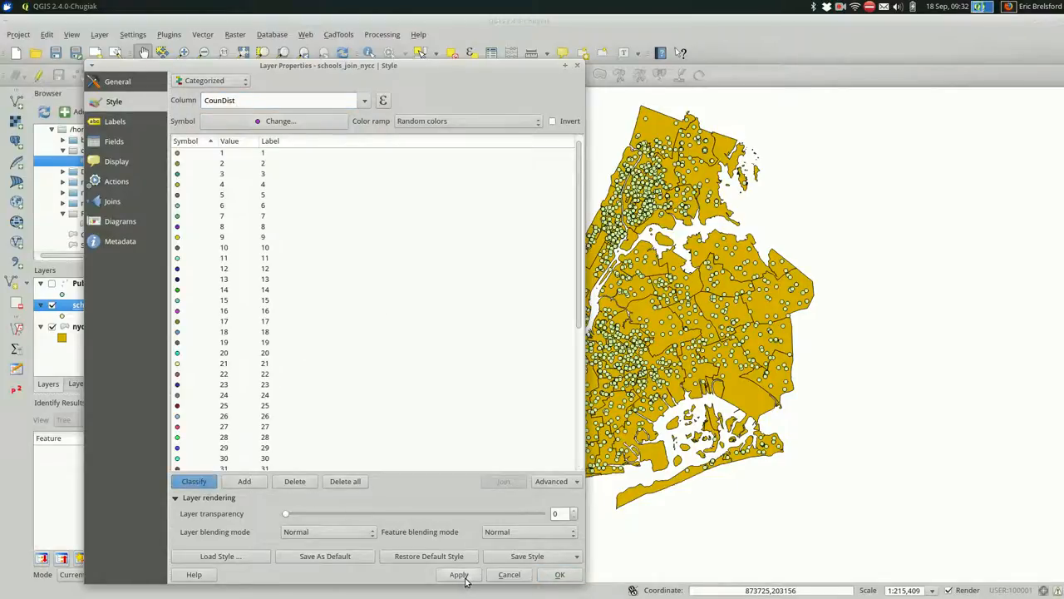
{"action": "left_click", "coordinate": [459, 574]}
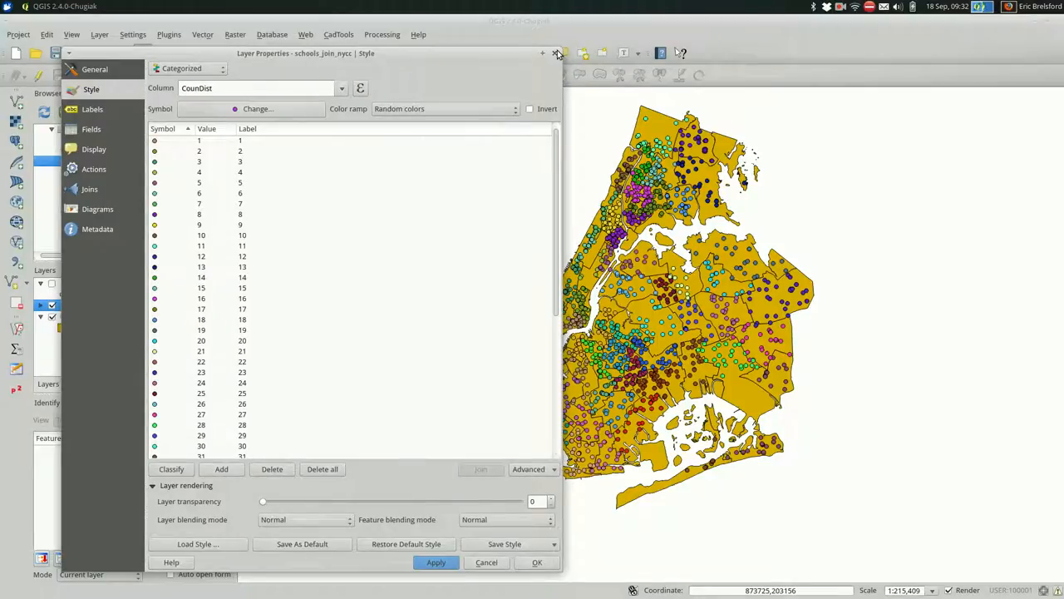
{"action": "left_click", "coordinate": [557, 53]}
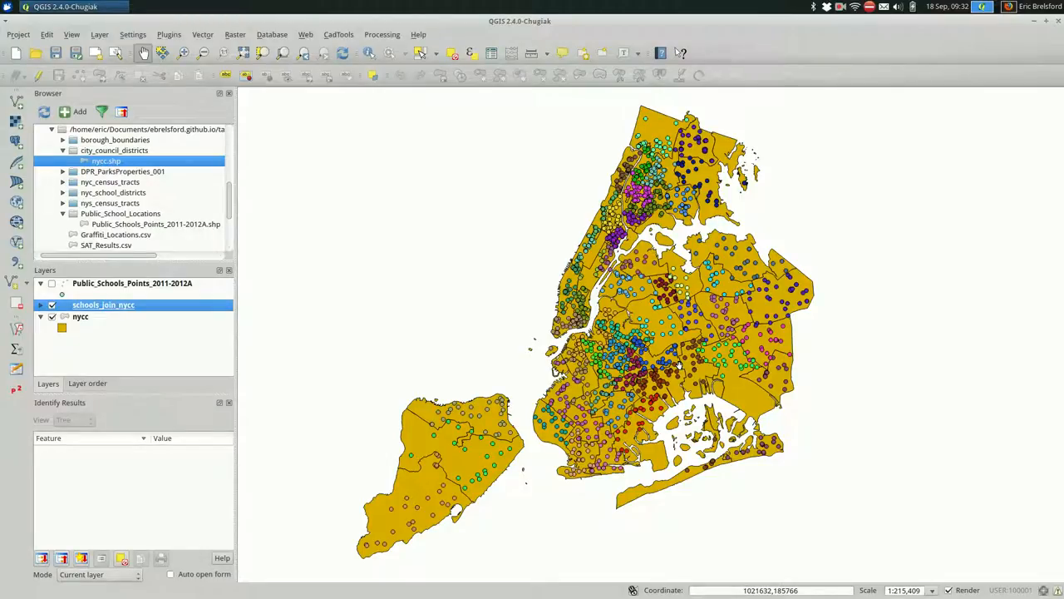
{"action": "mouse_move", "coordinate": [474, 404]}
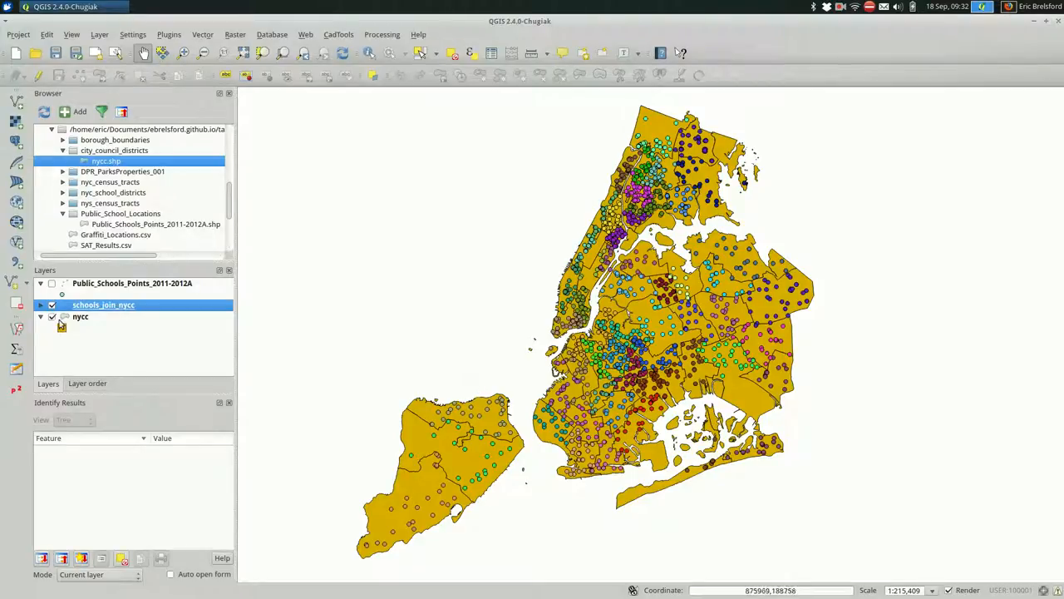
{"action": "left_click", "coordinate": [53, 316]}
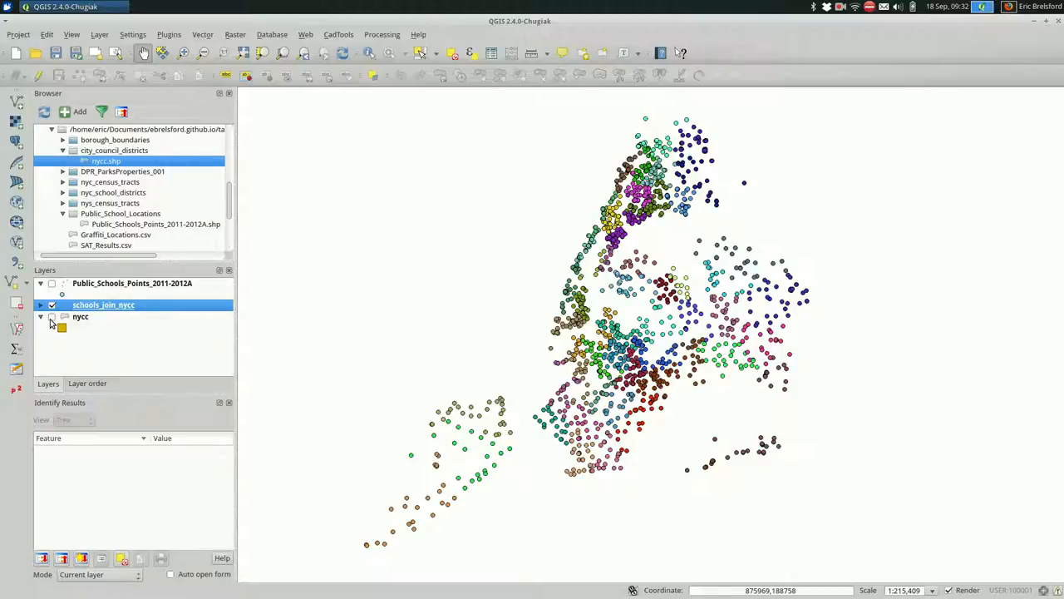
{"action": "left_click", "coordinate": [51, 316]}
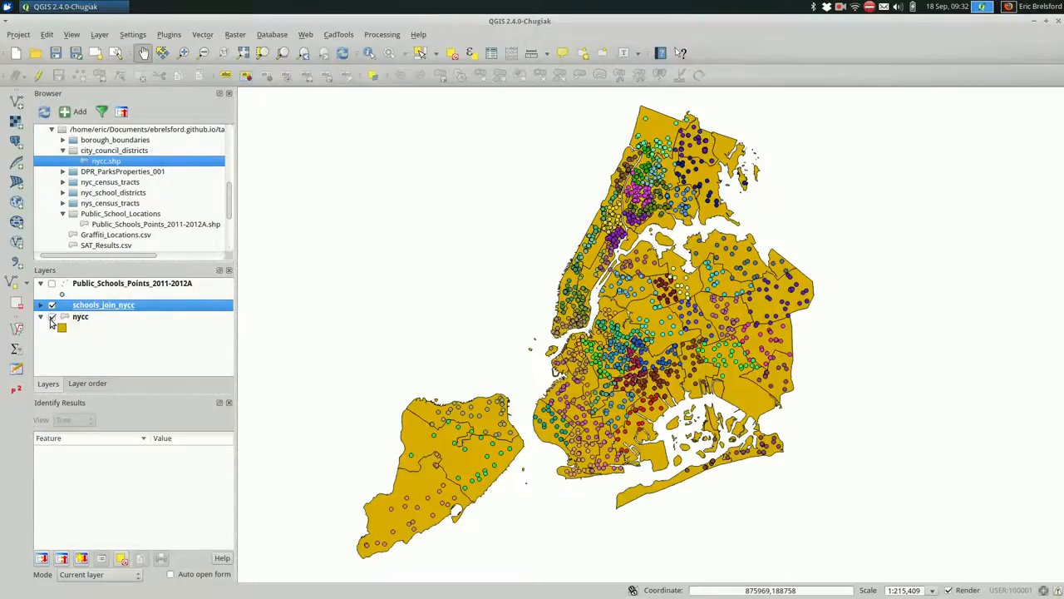